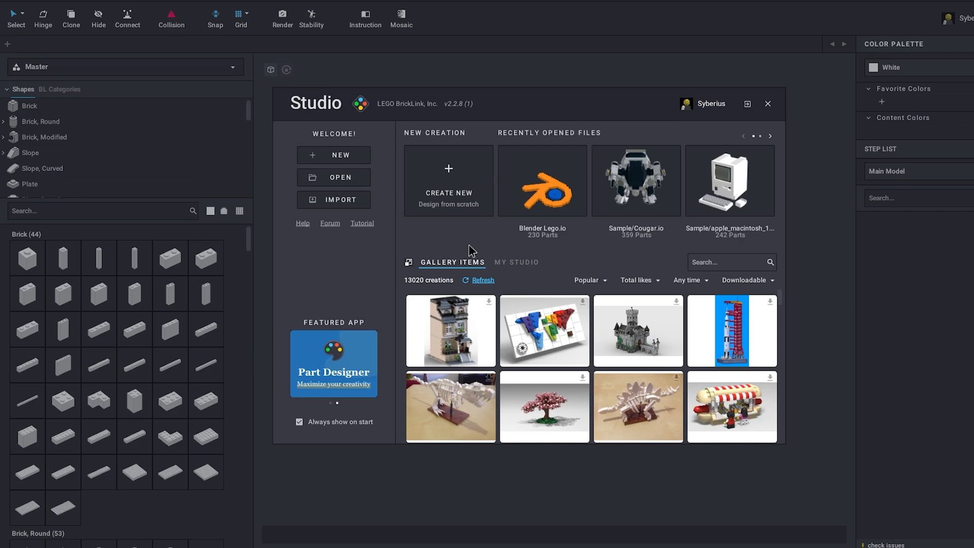
{"action": "mouse_move", "coordinate": [571, 375]}
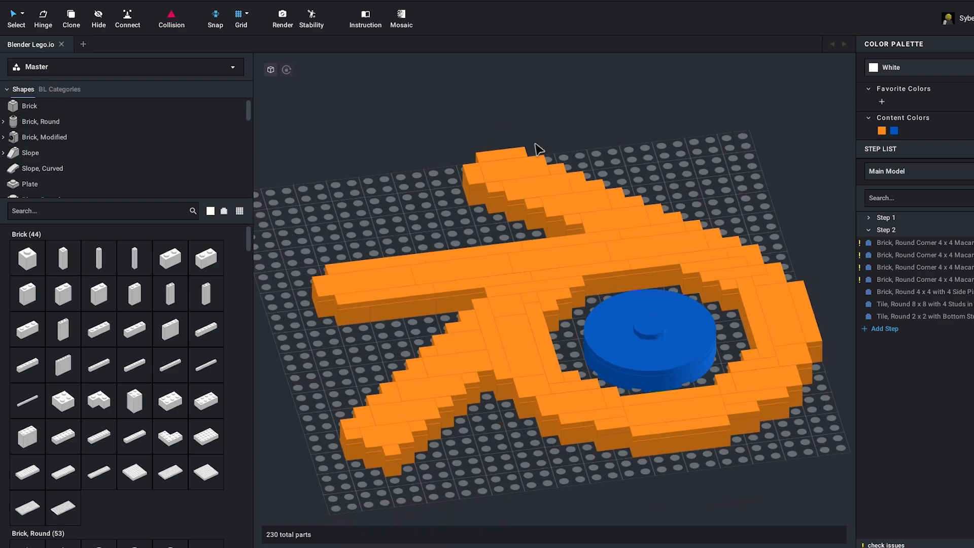
Step: Export the Blender Lego model from BrickLink Studio as a Collada file
{"action": "left_click", "coordinate": [624, 331]}
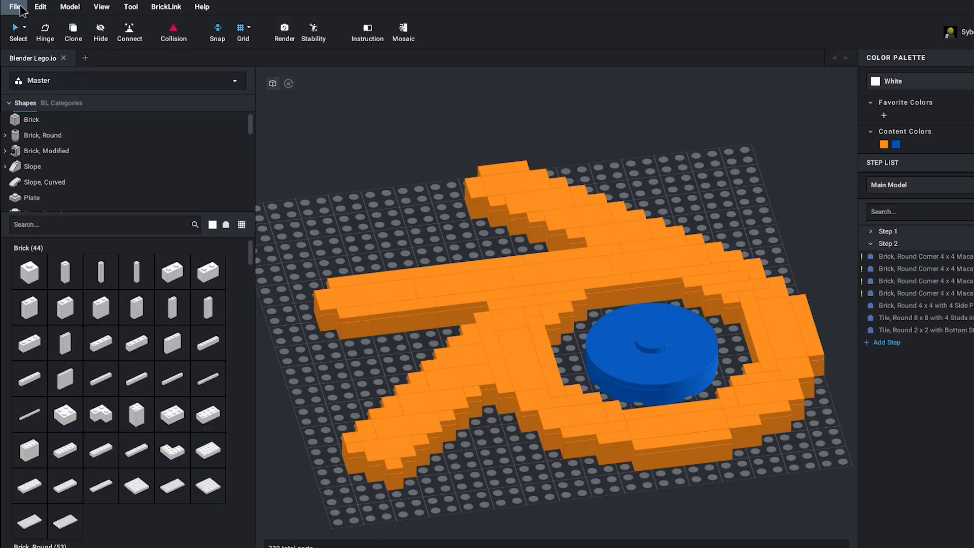
{"action": "left_click", "coordinate": [14, 7]}
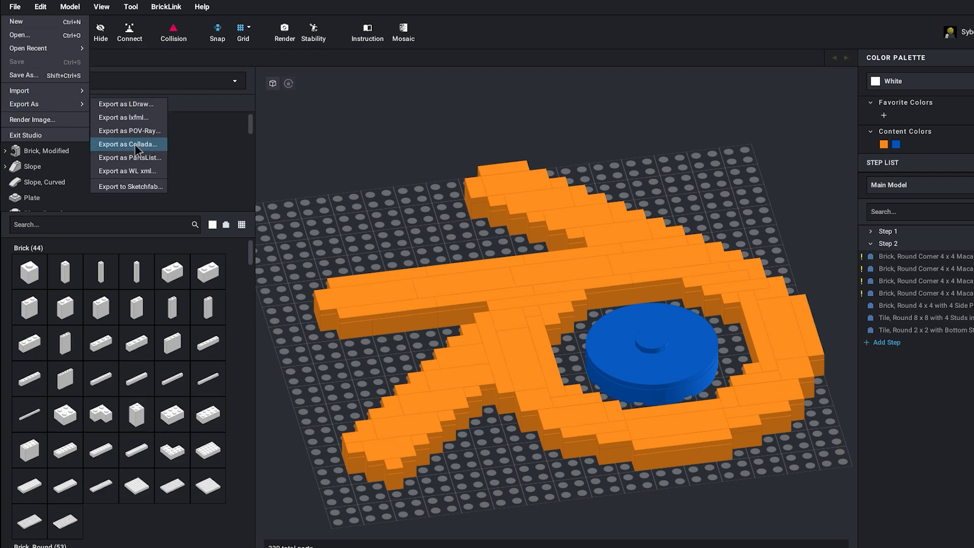
{"action": "mouse_move", "coordinate": [142, 153]}
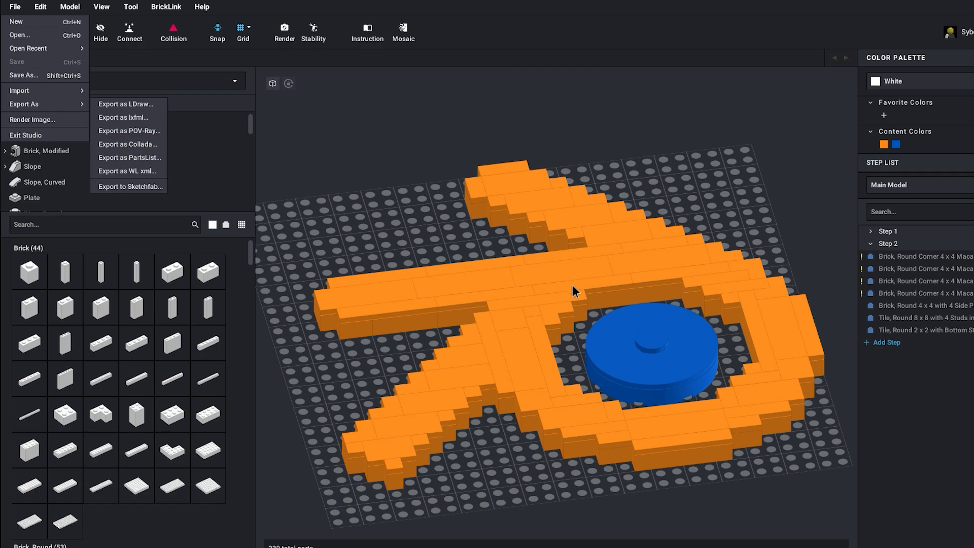
{"action": "left_click", "coordinate": [427, 517]}
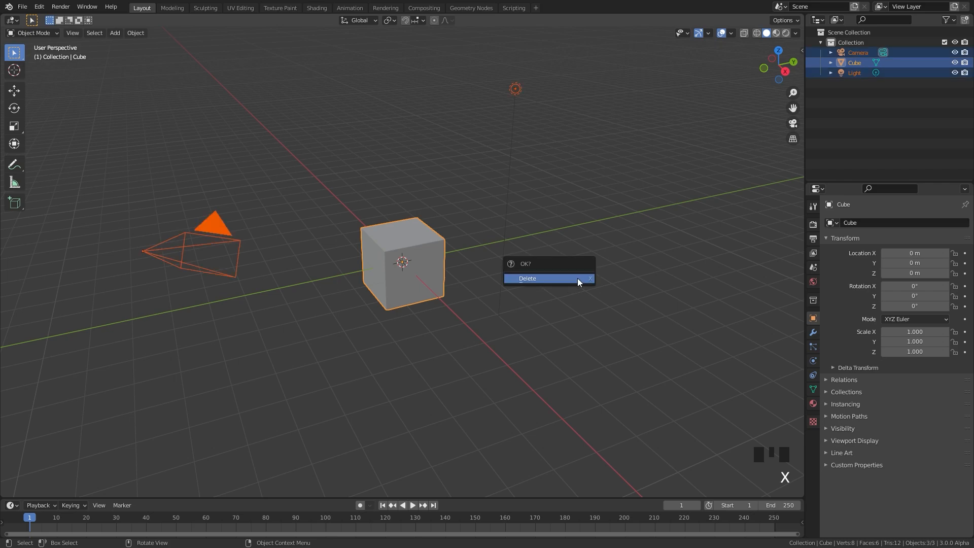
Step: Delete the default cube, camera and light, then import Blender Lego.dae as Collada
{"action": "left_click", "coordinate": [526, 278]}
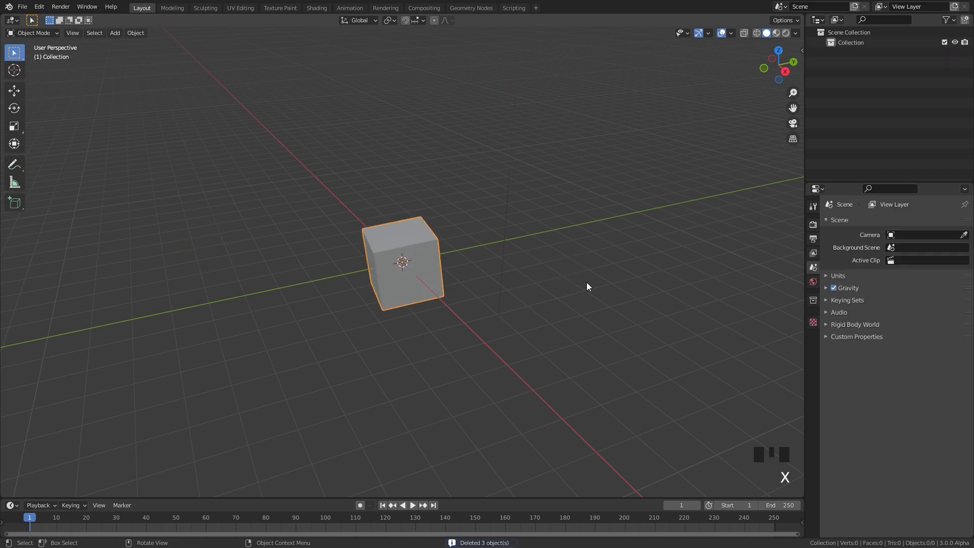
{"action": "left_click", "coordinate": [21, 7]}
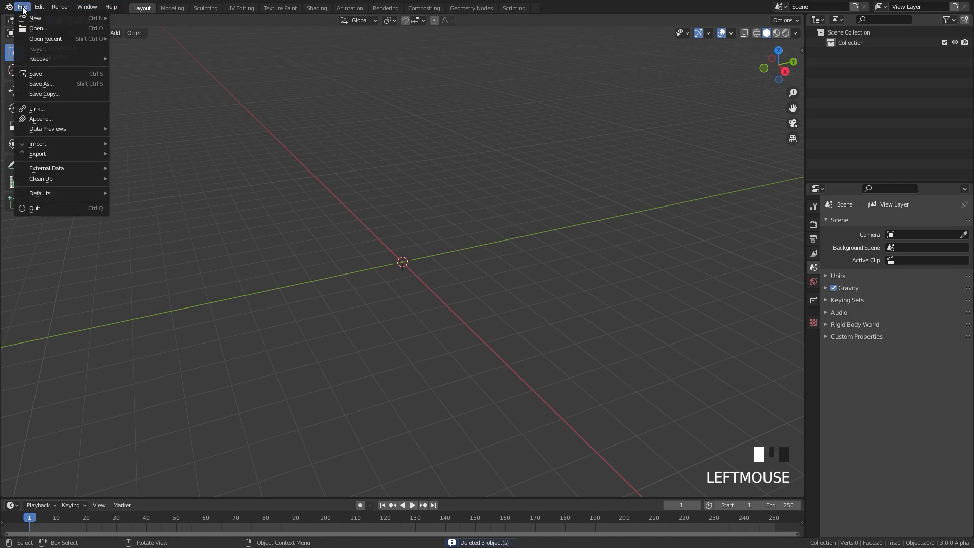
{"action": "mouse_move", "coordinate": [38, 143]}
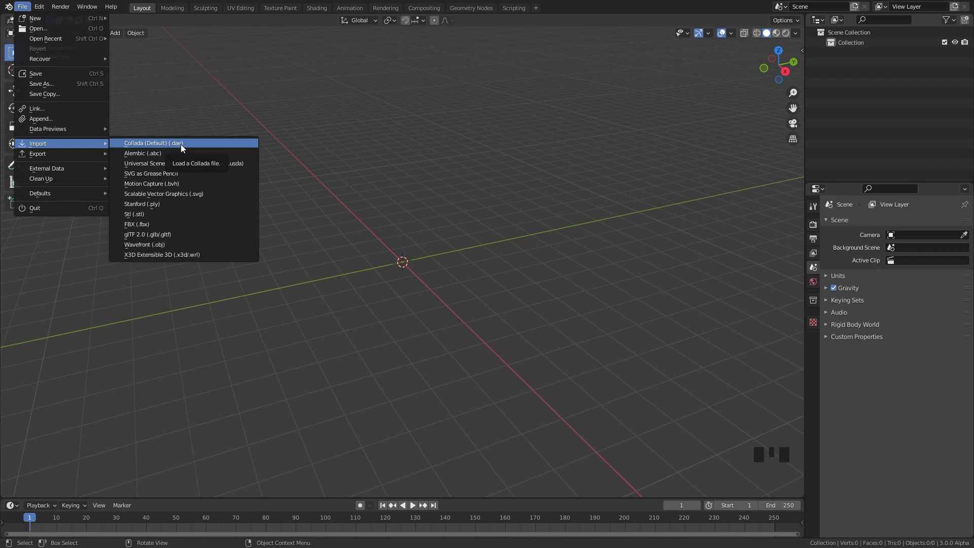
{"action": "left_click", "coordinate": [153, 143]}
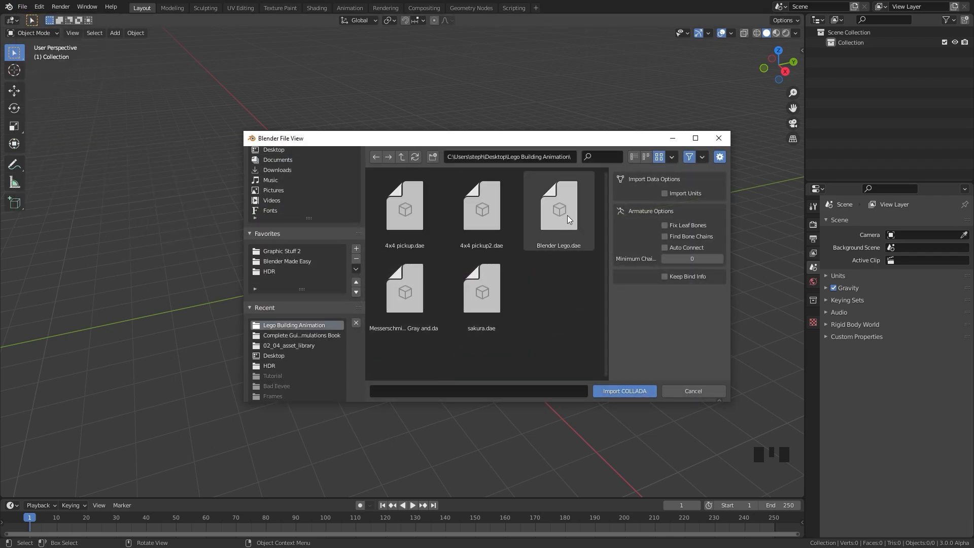
{"action": "left_click", "coordinate": [558, 206]}
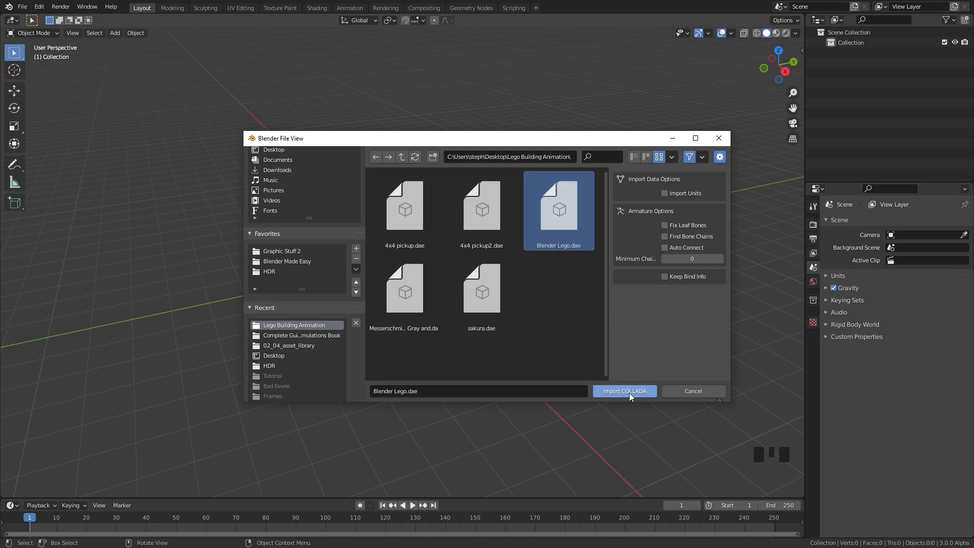
{"action": "left_click", "coordinate": [624, 391]}
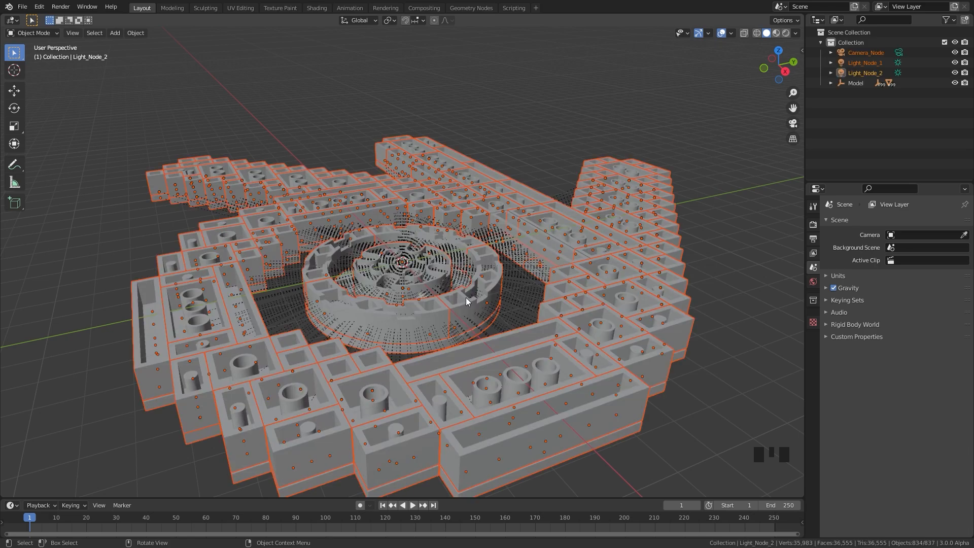
Step: Delete the imported Camera_Node, Light_Node_1 and Light_Node_2, leaving the Model selected
{"action": "left_click_drag", "start_coordinate": [466, 301], "coordinate": [441, 261]}
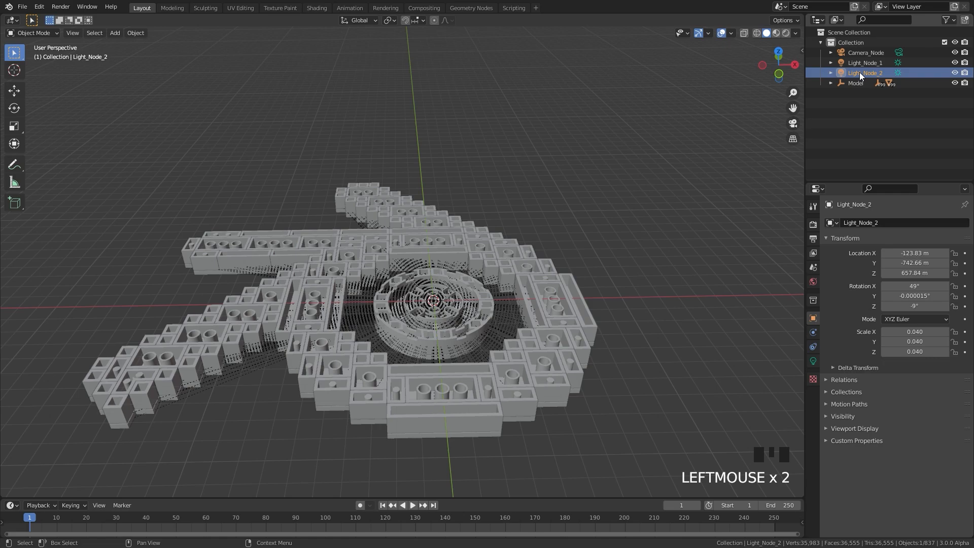
{"action": "left_click", "coordinate": [865, 52]}
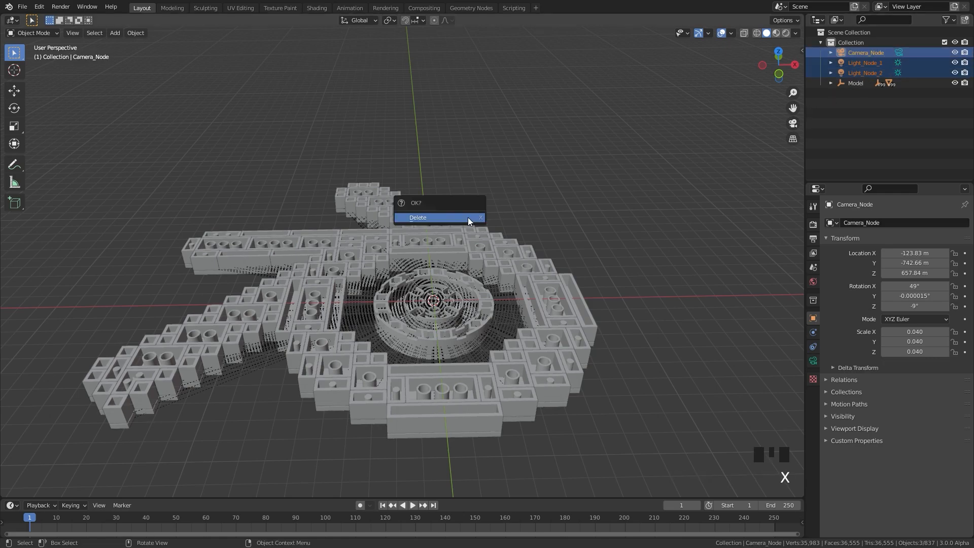
{"action": "left_click", "coordinate": [417, 217]}
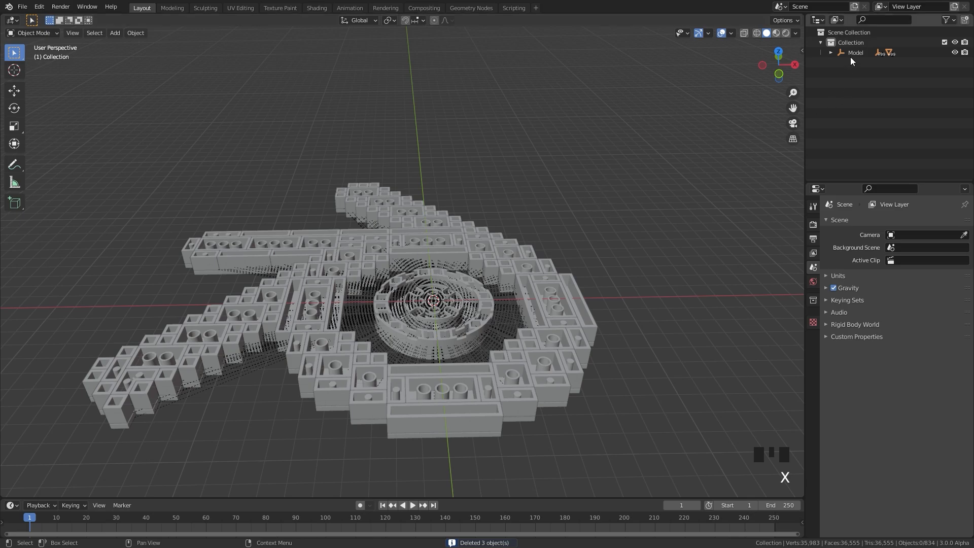
{"action": "left_click", "coordinate": [856, 51]}
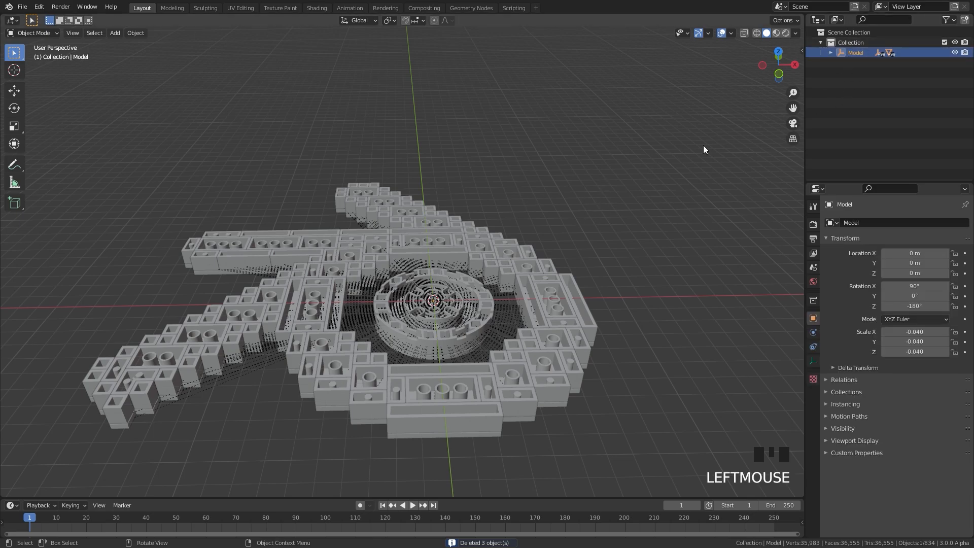
{"action": "left_click_drag", "start_coordinate": [704, 149], "coordinate": [494, 265]}
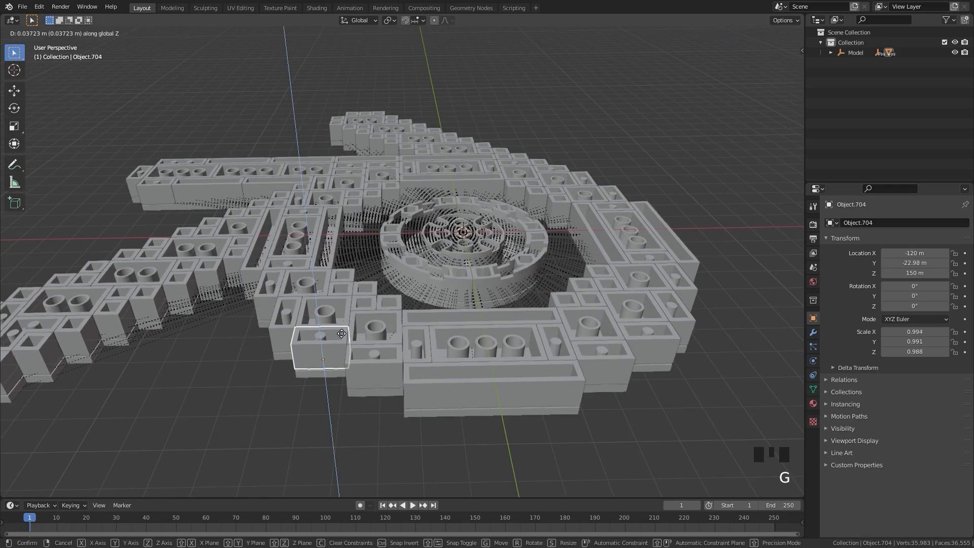
{"action": "scroll", "scroll_direction": "down", "scroll_amount": 3}
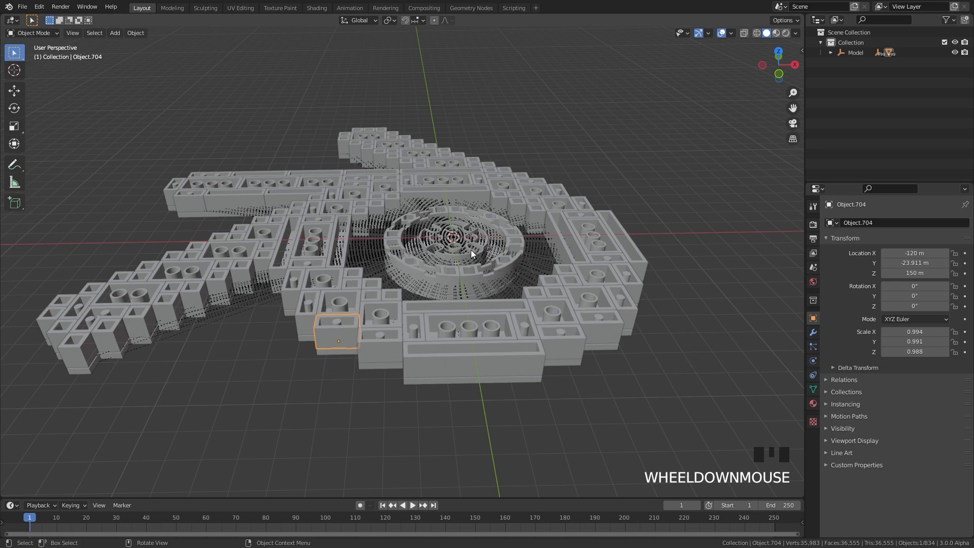
{"action": "left_click", "coordinate": [855, 52]}
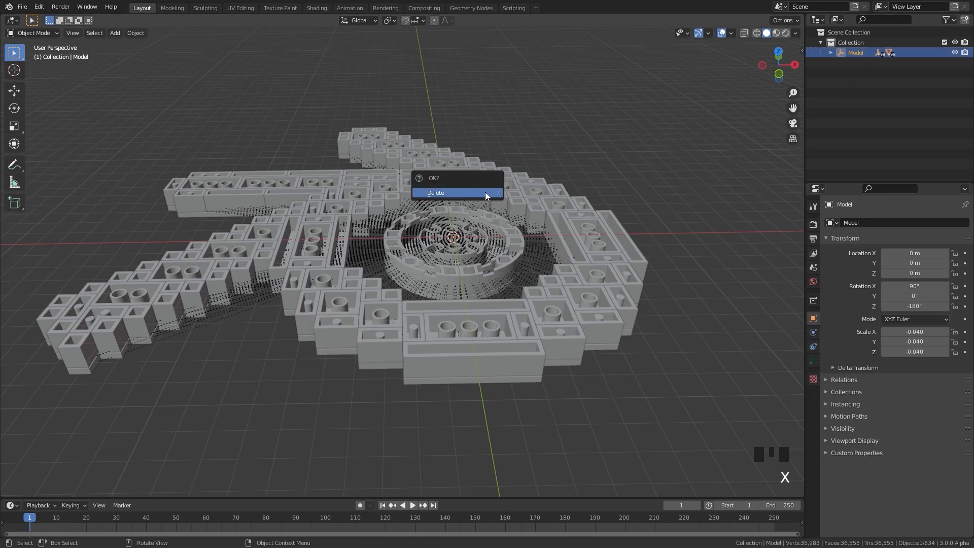
{"action": "left_click", "coordinate": [436, 192]}
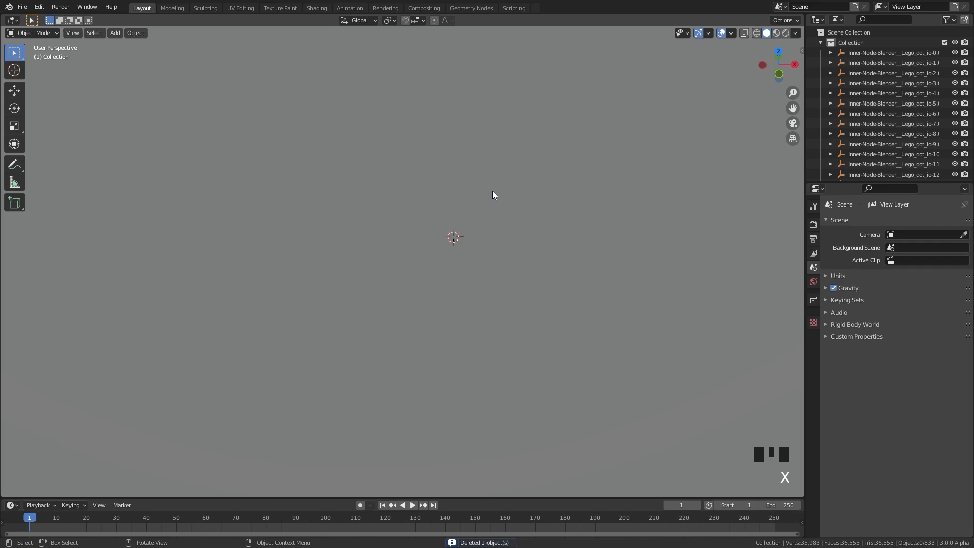
{"action": "mouse_move", "coordinate": [646, 186]}
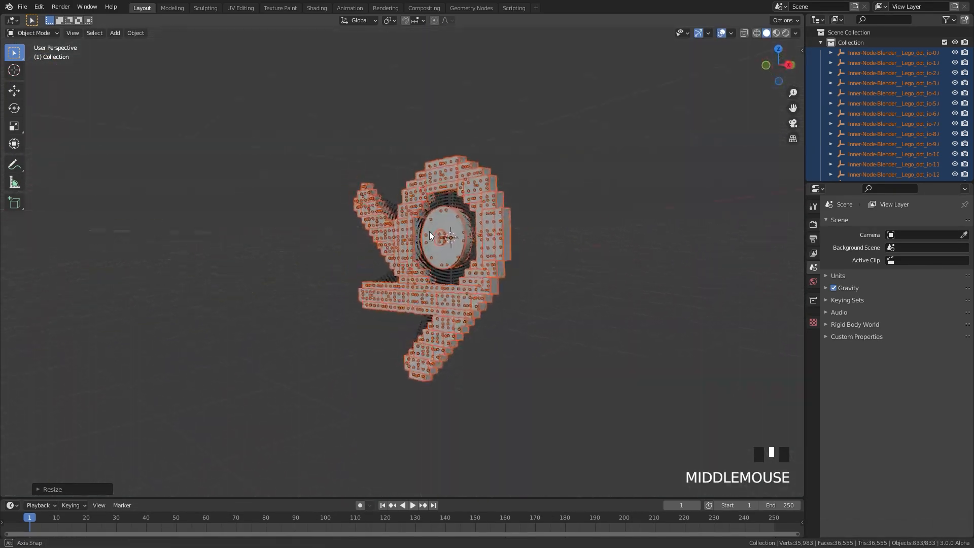
{"action": "scroll", "scroll_direction": "up", "scroll_amount": 3}
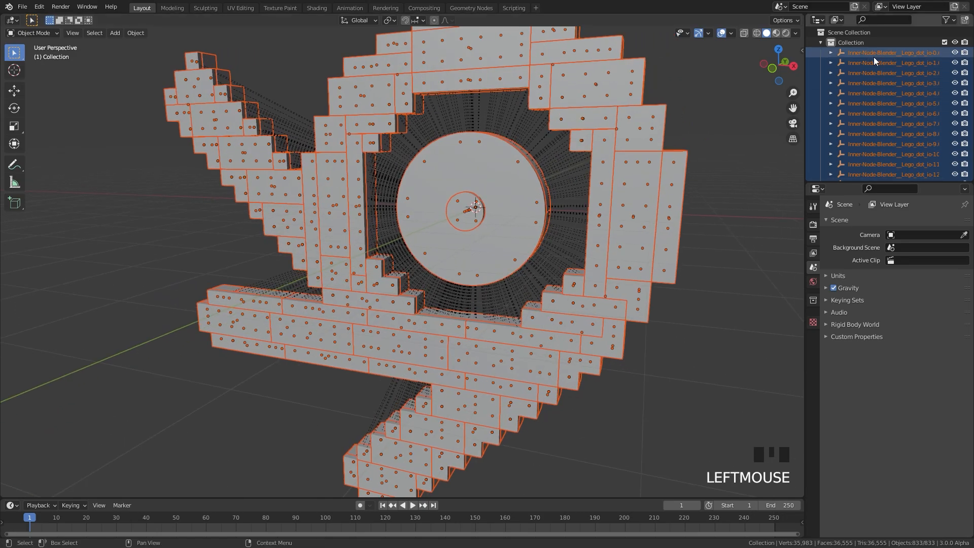
{"action": "left_click", "coordinate": [892, 103]}
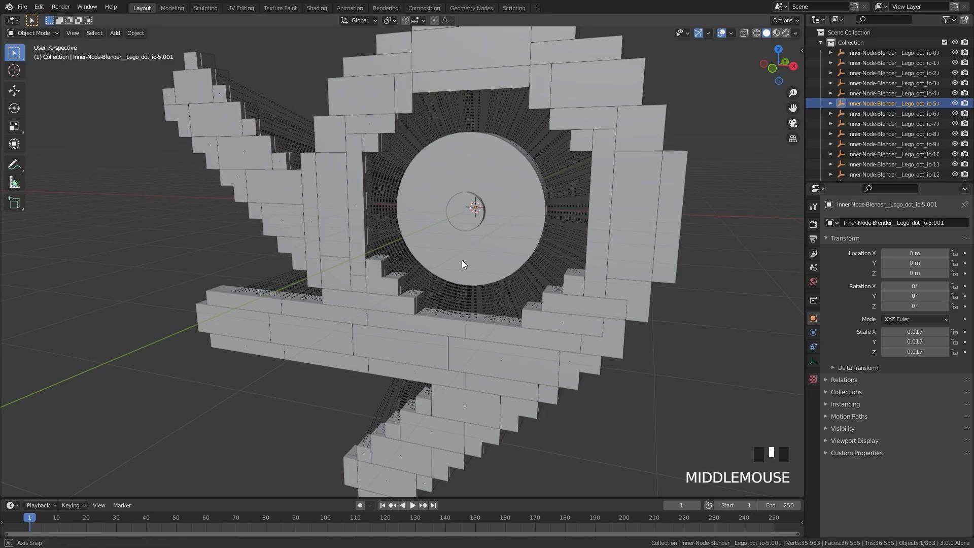
{"action": "left_click_drag", "start_coordinate": [463, 264], "coordinate": [475, 214]}
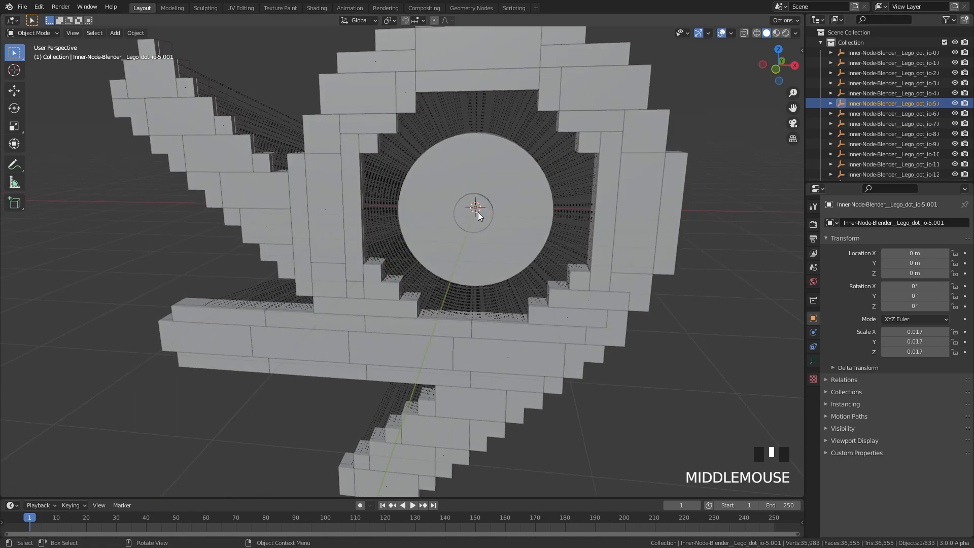
{"action": "key", "text": "g"}
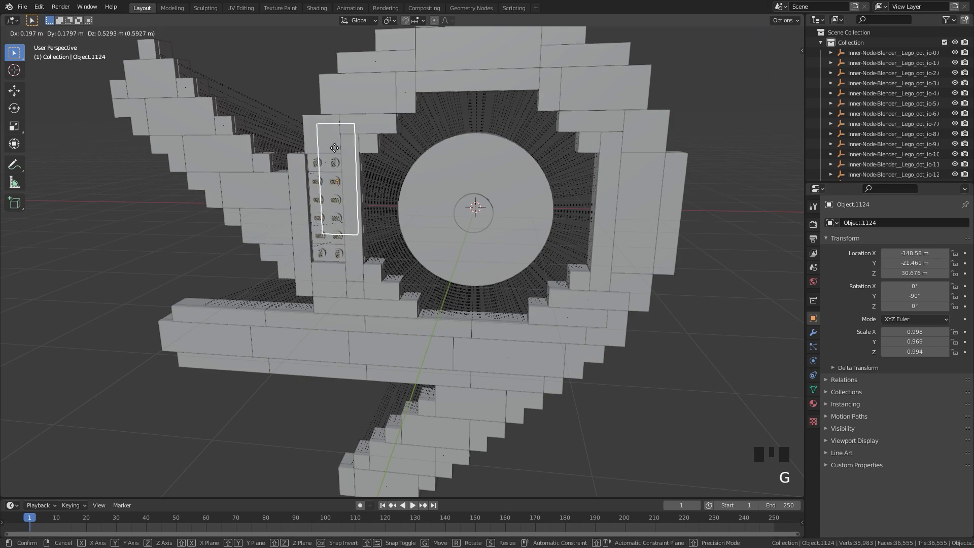
{"action": "left_click_drag", "start_coordinate": [336, 147], "coordinate": [298, 60]}
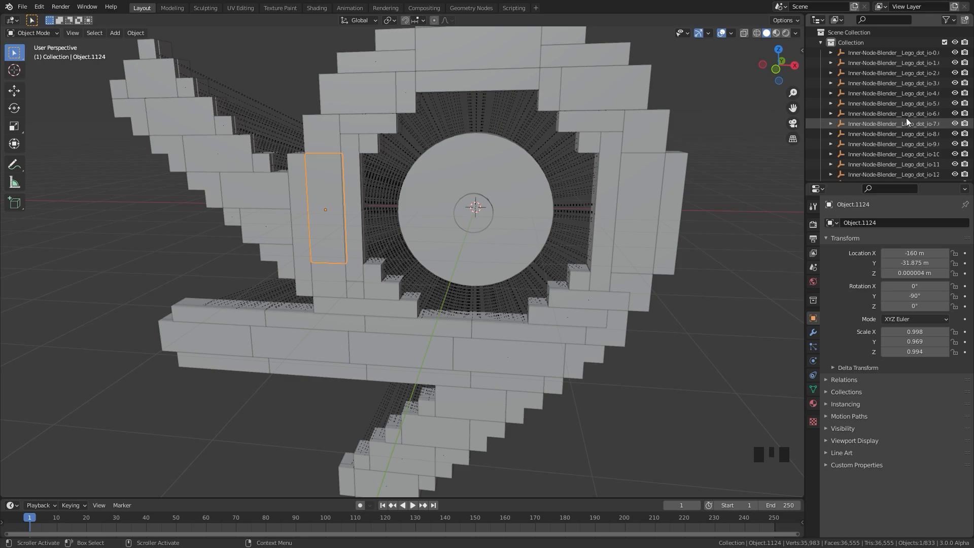
{"action": "left_click", "coordinate": [892, 51]}
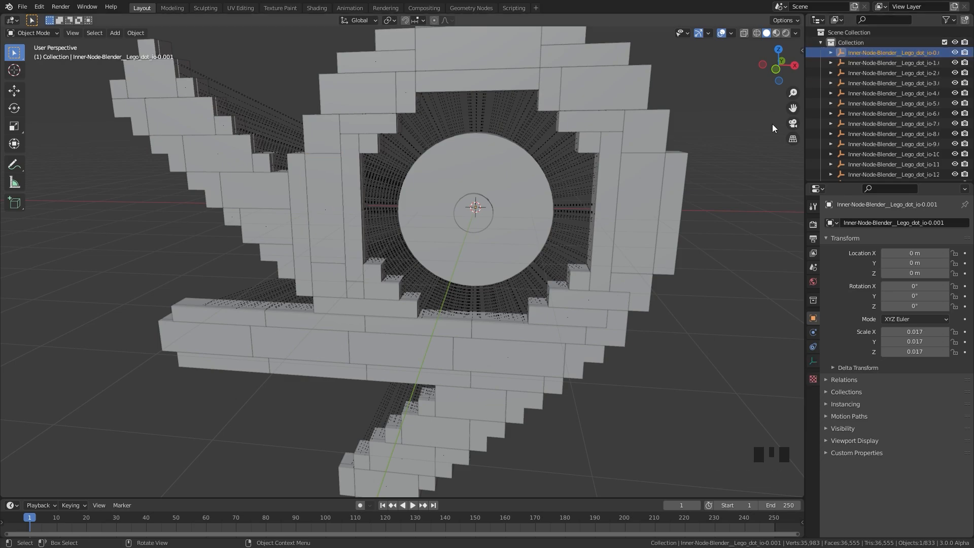
Step: Remove all Empty helper objects and scale the remaining brick pieces up together
{"action": "left_click", "coordinate": [93, 32]}
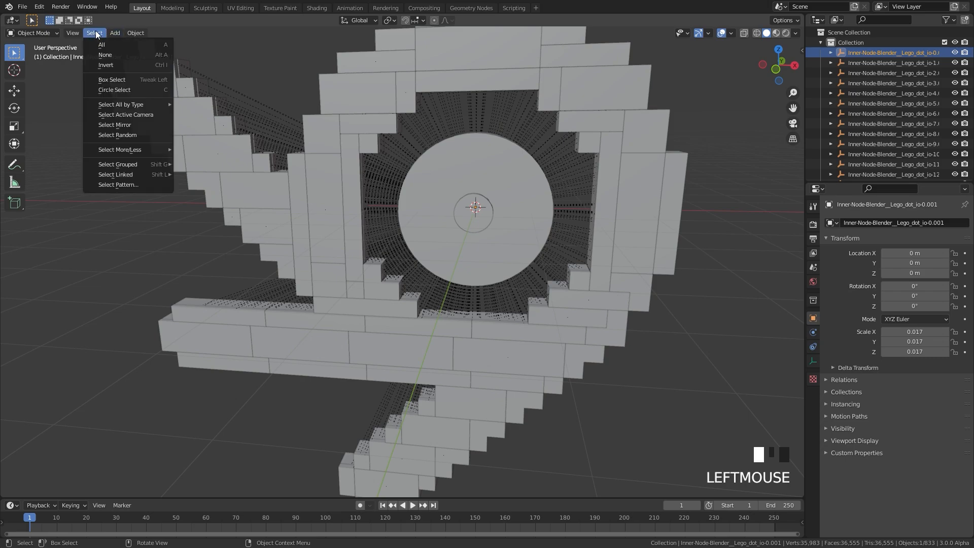
{"action": "mouse_move", "coordinate": [121, 104]}
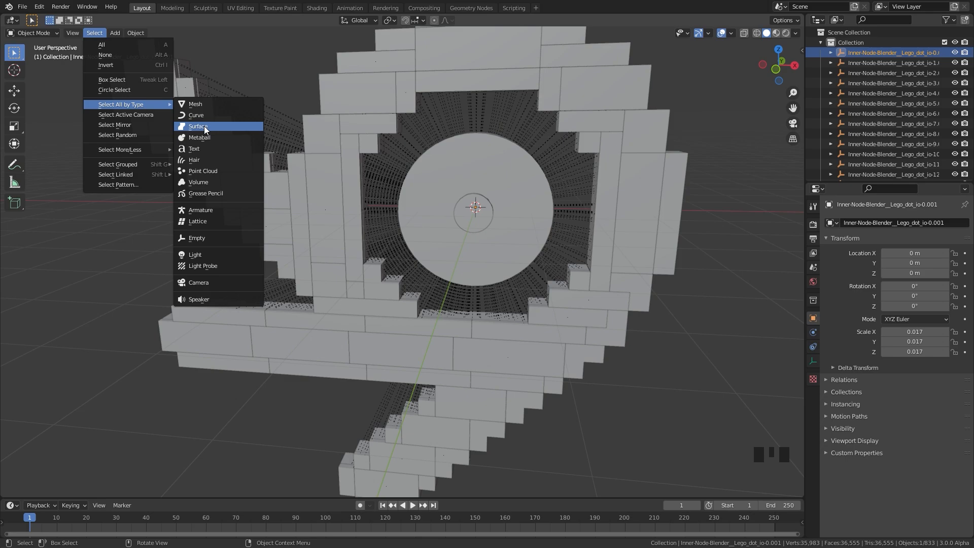
{"action": "mouse_move", "coordinate": [197, 238]}
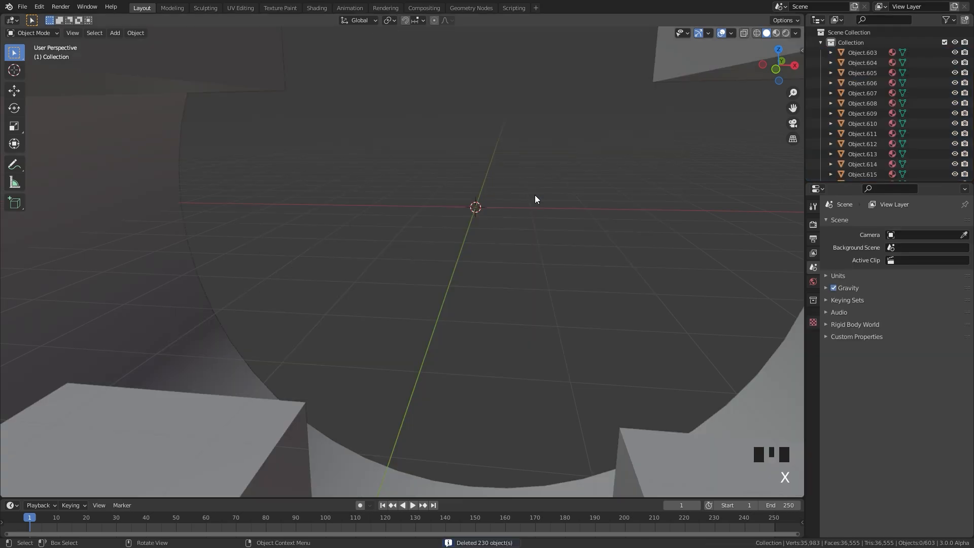
{"action": "scroll", "scroll_direction": "down", "scroll_amount": 3}
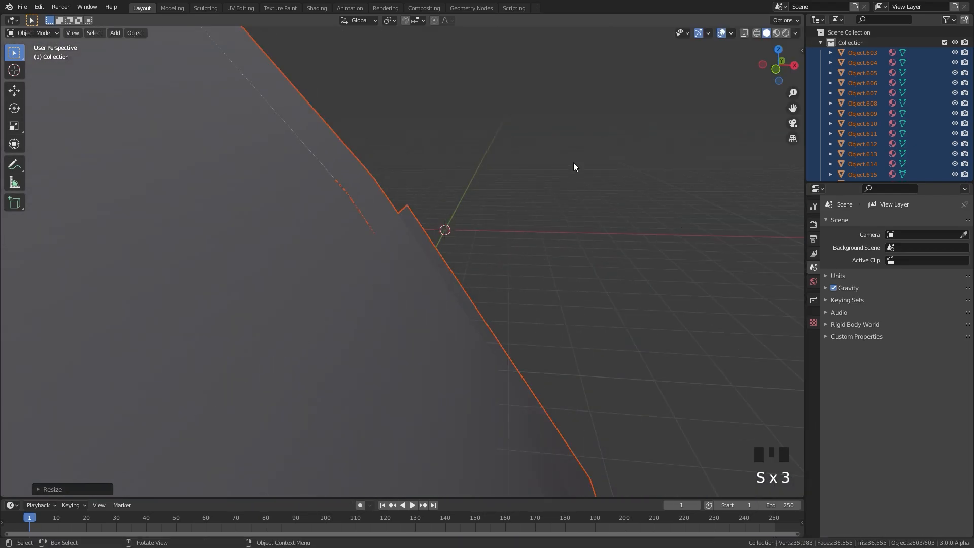
{"action": "key", "text": "s"}
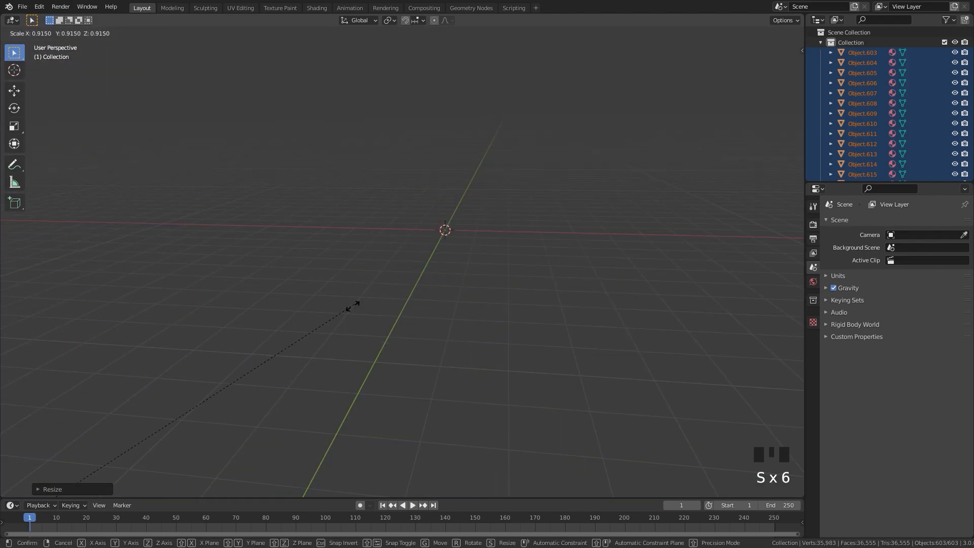
{"action": "mouse_move", "coordinate": [396, 289]}
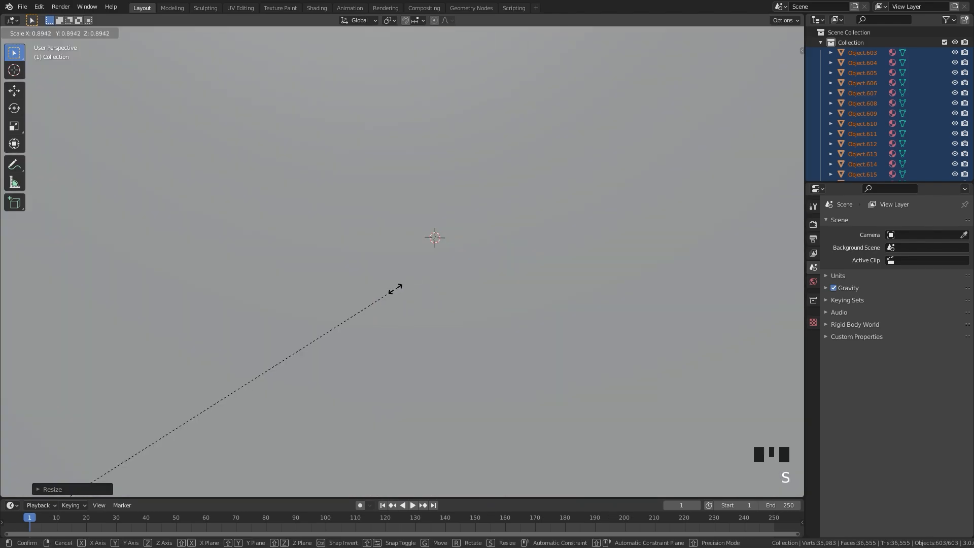
{"action": "scroll", "scroll_direction": "down", "scroll_amount": 3}
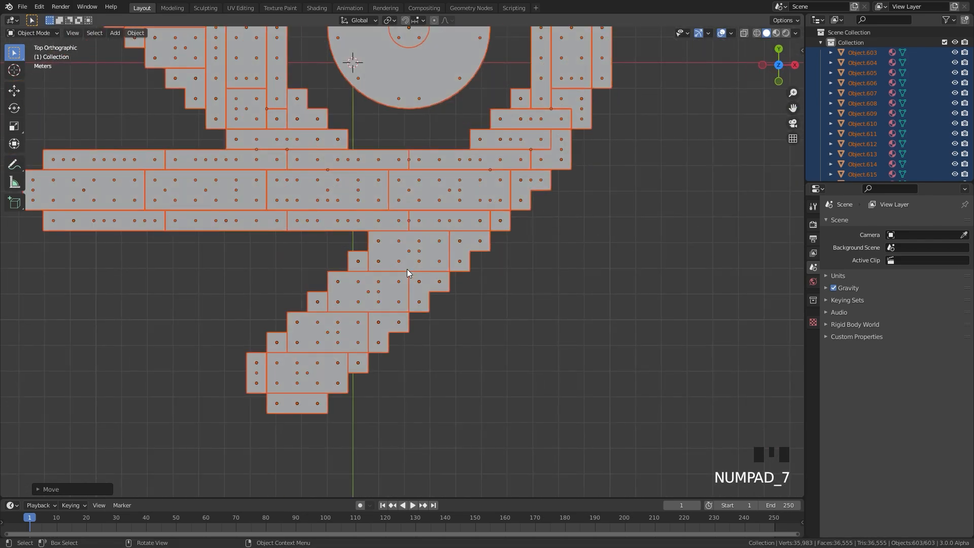
Step: Check the enlarged logo from top view and inspect a single brick up close
{"action": "key", "text": "r"}
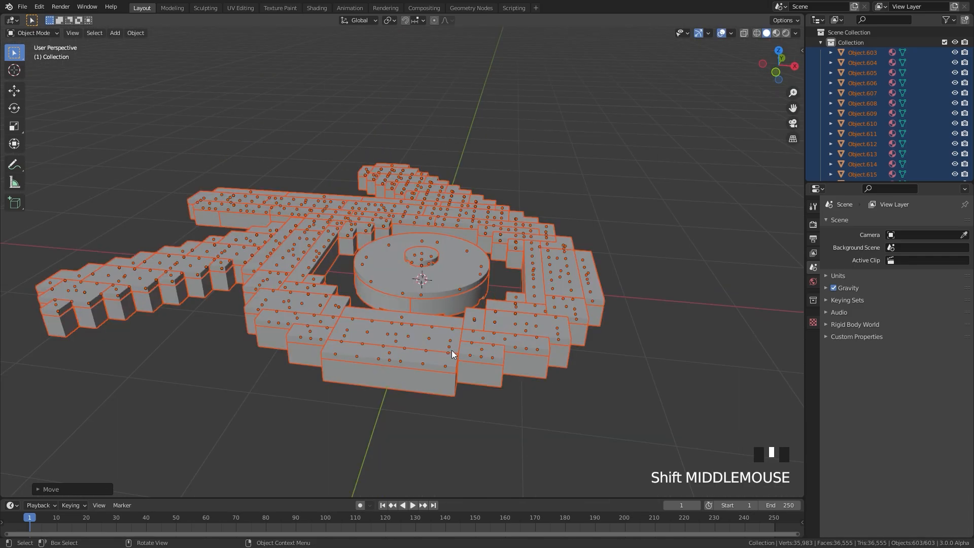
{"action": "left_click", "coordinate": [525, 326]}
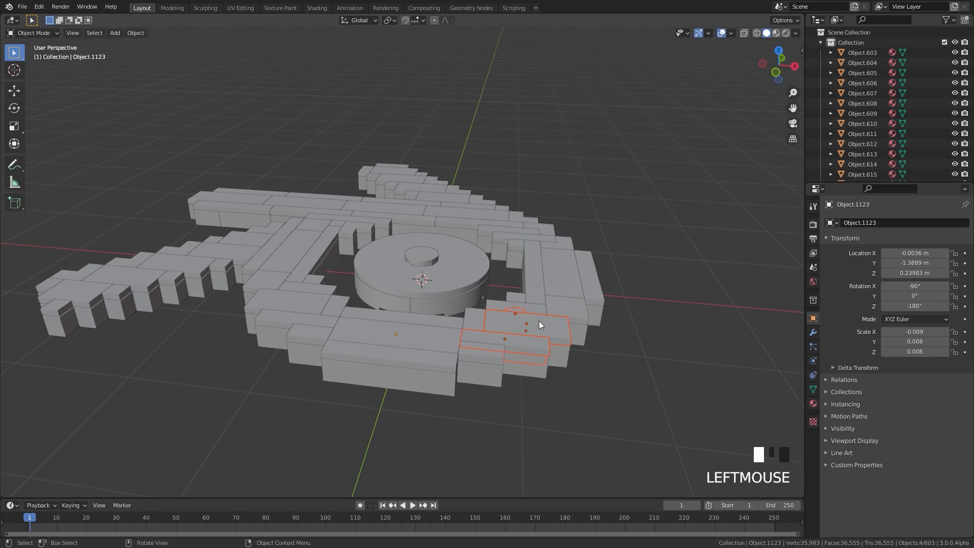
{"action": "scroll", "scroll_direction": "down", "scroll_amount": 3}
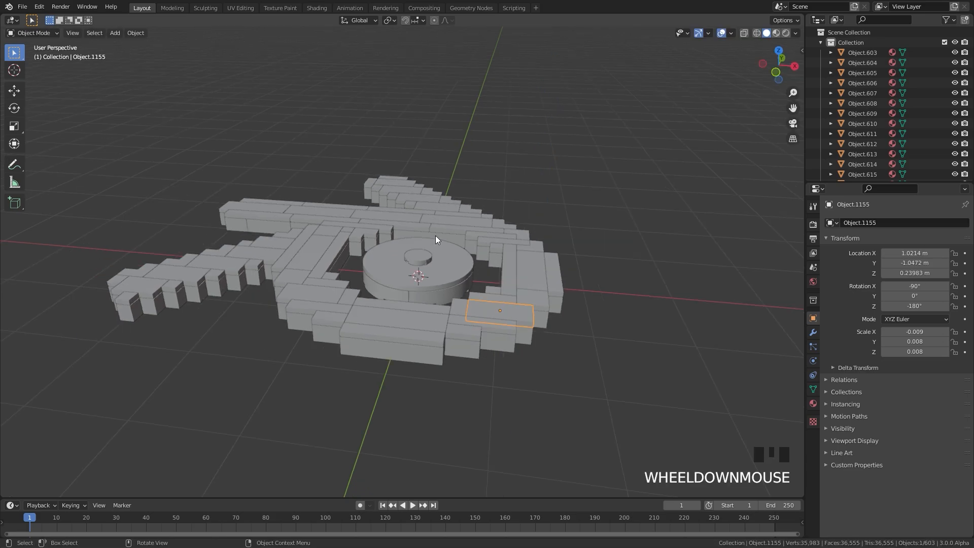
{"action": "left_click_drag", "start_coordinate": [435, 248], "coordinate": [398, 252]}
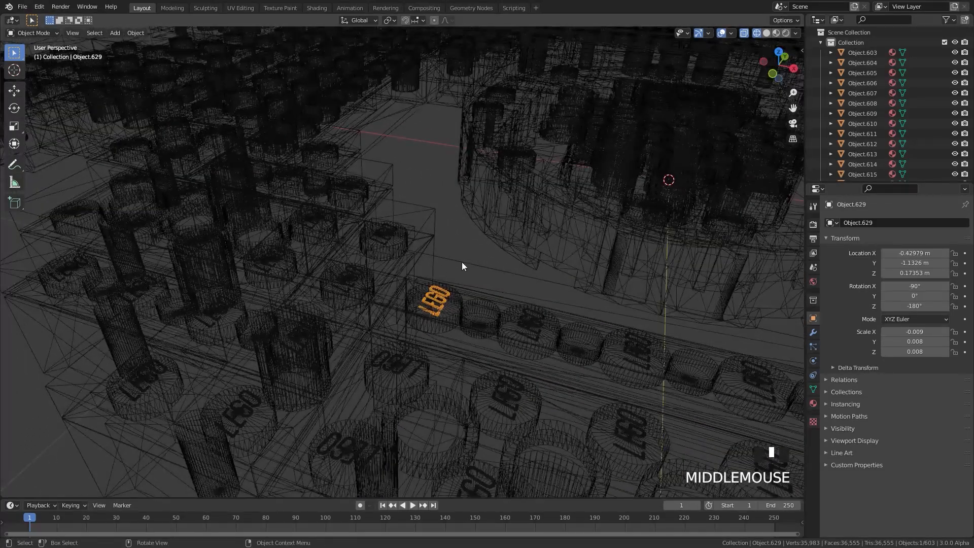
Step: Select every LEGO stud lettering object at once via Select Linked > Object Data
{"action": "left_click_drag", "start_coordinate": [462, 266], "coordinate": [603, 338]}
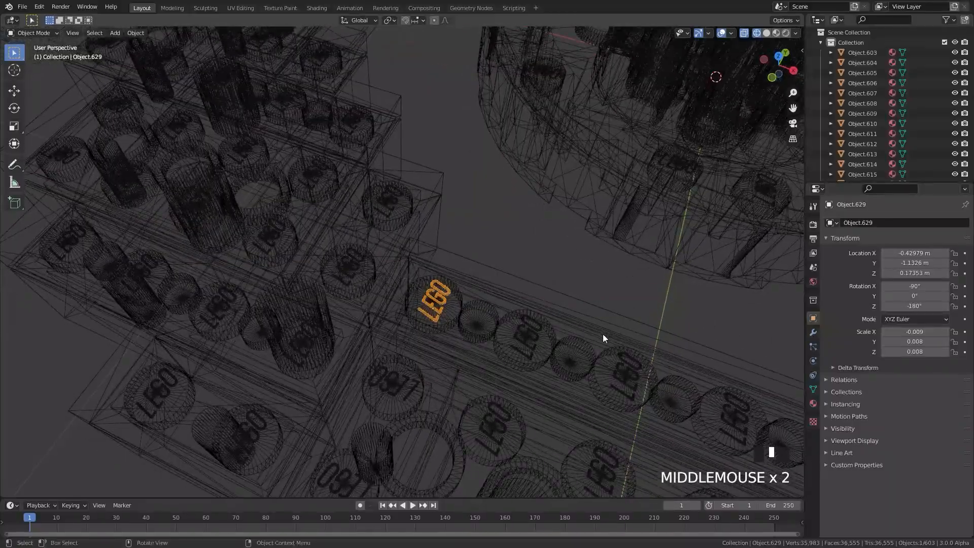
{"action": "left_click_drag", "start_coordinate": [603, 338], "coordinate": [513, 277]}
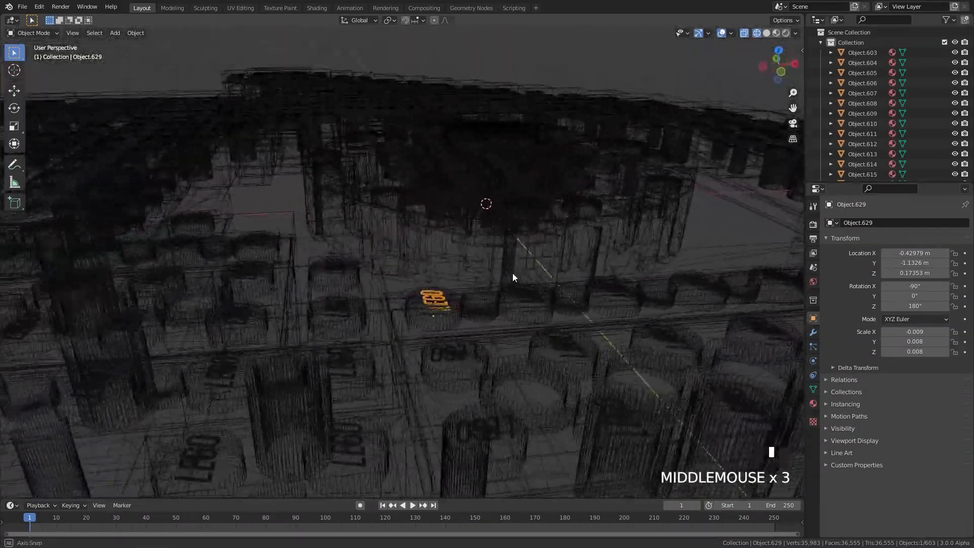
{"action": "left_click_drag", "start_coordinate": [513, 277], "coordinate": [504, 287]}
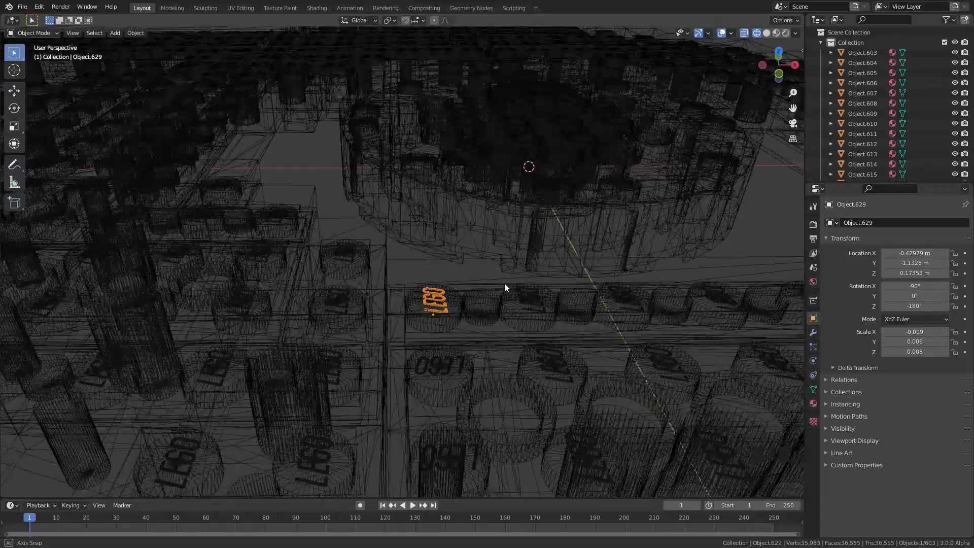
{"action": "scroll", "scroll_direction": "down", "scroll_amount": 3}
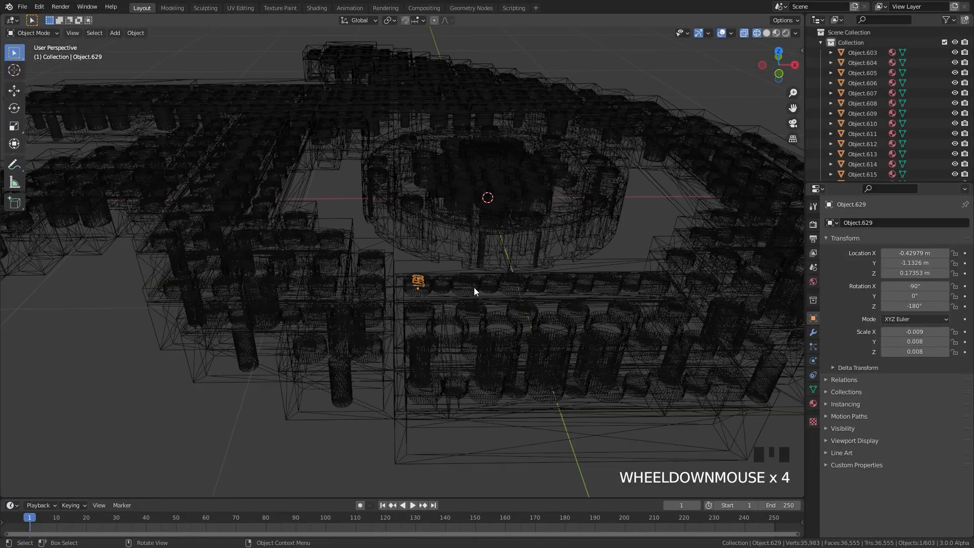
{"action": "left_click_drag", "start_coordinate": [474, 293], "coordinate": [520, 311]}
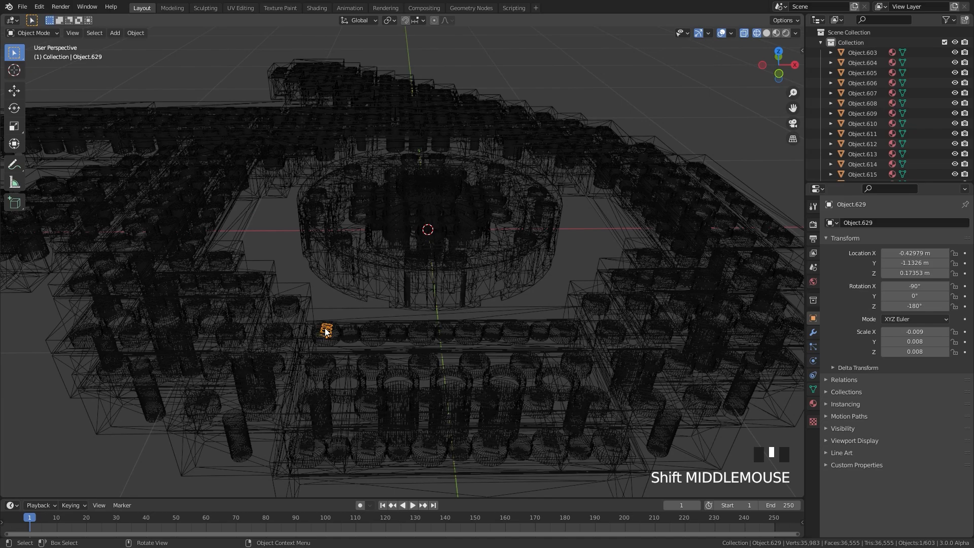
{"action": "key", "text": "shift+l"}
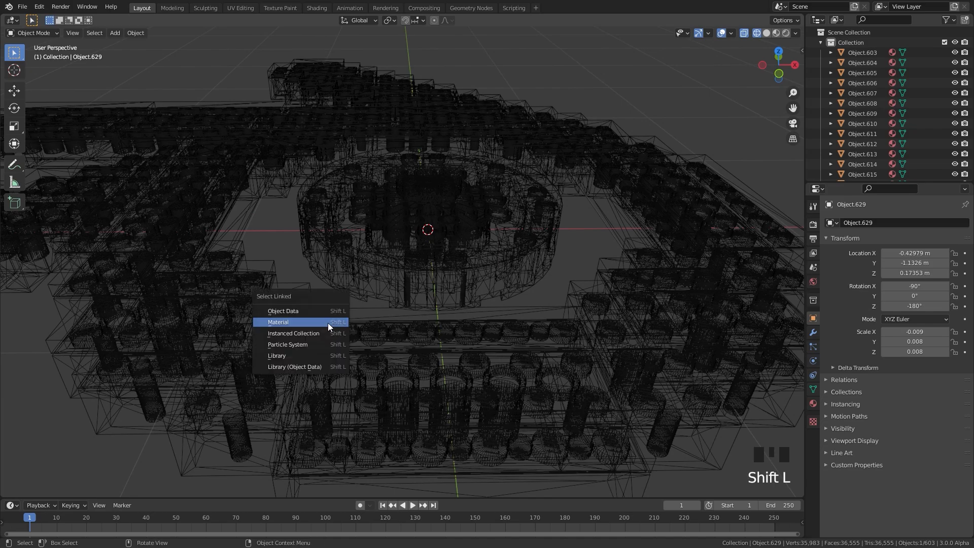
{"action": "mouse_move", "coordinate": [291, 311]}
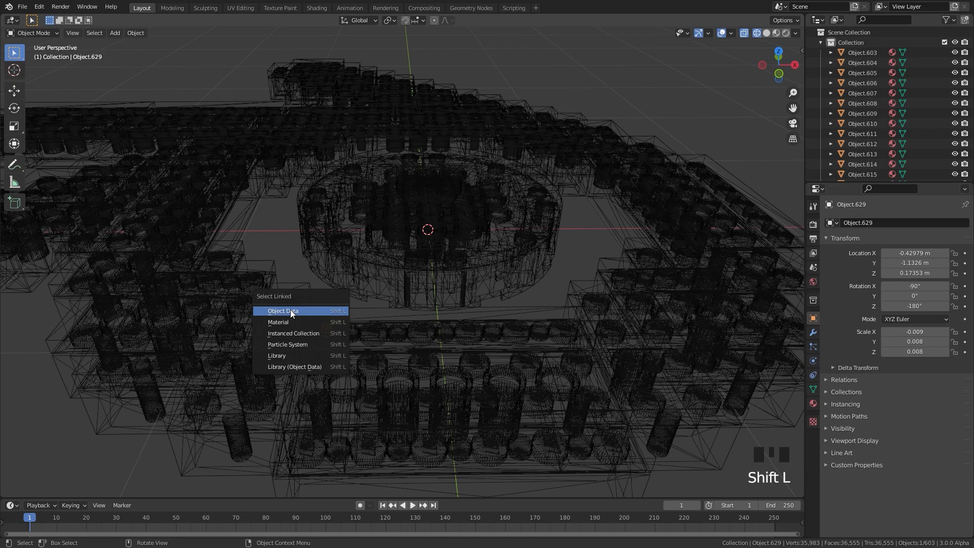
{"action": "left_click", "coordinate": [283, 311]}
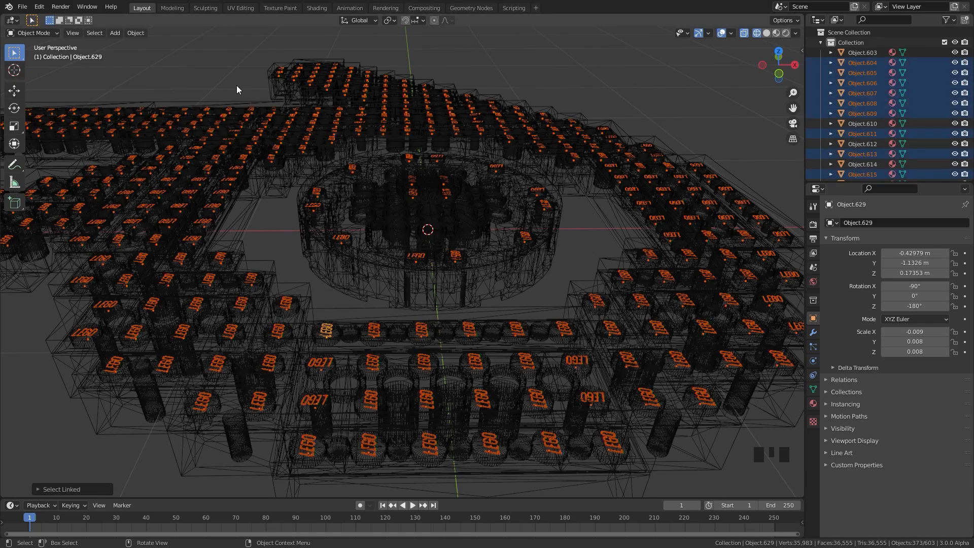
{"action": "mouse_move", "coordinate": [589, 232]}
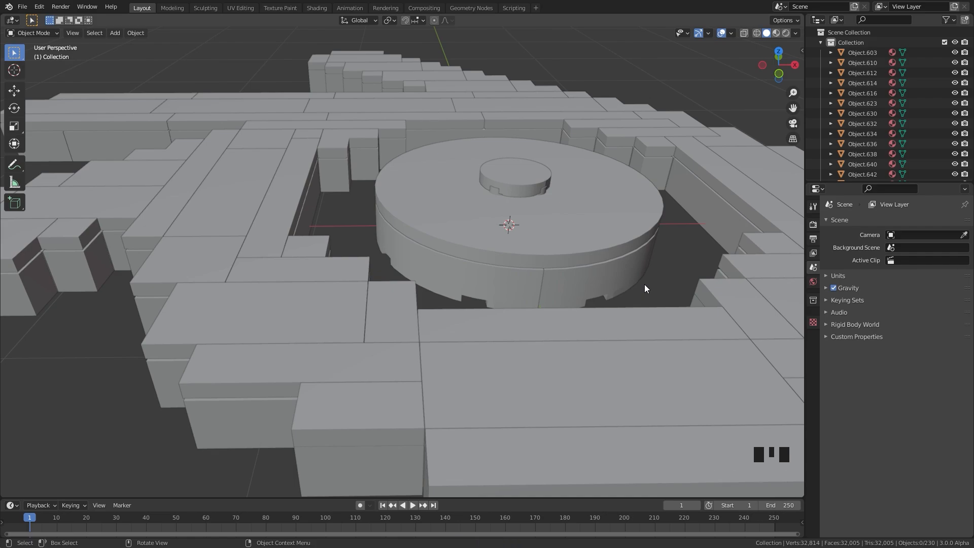
Step: Orbit and zoom out to view the whole plain-brick Blender logo
{"action": "left_click_drag", "start_coordinate": [645, 288], "coordinate": [545, 390]}
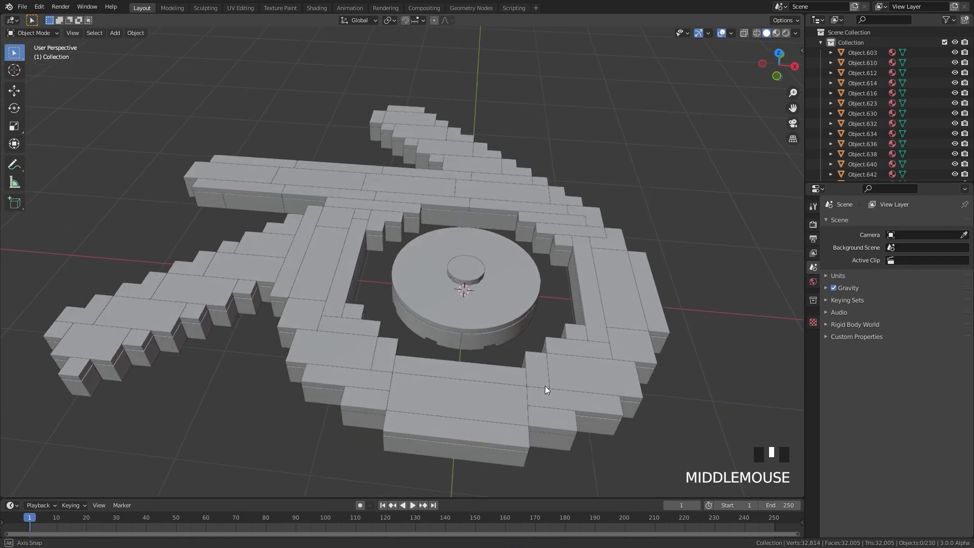
{"action": "left_click_drag", "start_coordinate": [546, 390], "coordinate": [538, 303]}
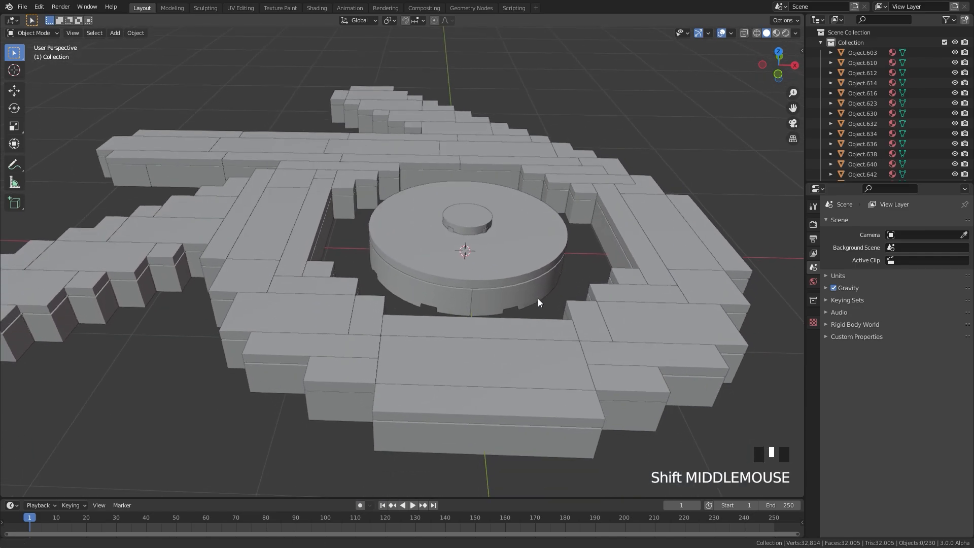
{"action": "scroll", "scroll_direction": "down", "scroll_amount": 3}
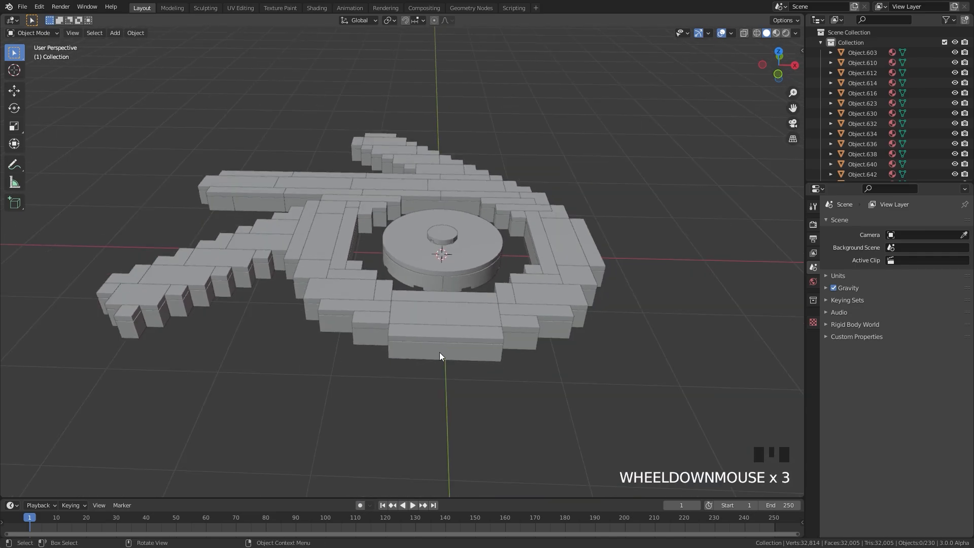
{"action": "scroll", "scroll_direction": "down", "scroll_amount": 3}
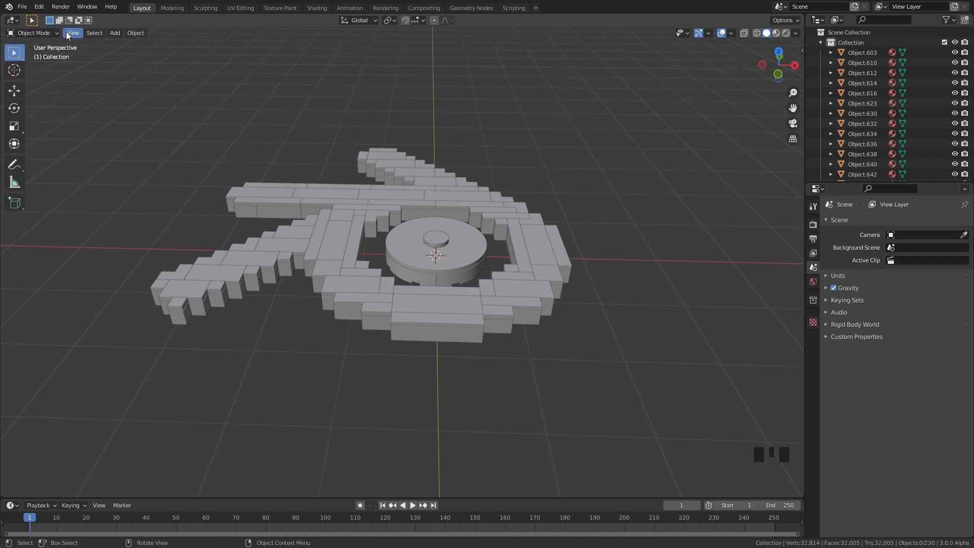
Step: Search the Preferences add-ons for 'commotion' to enable Animation: Commotion
{"action": "left_click", "coordinate": [38, 7]}
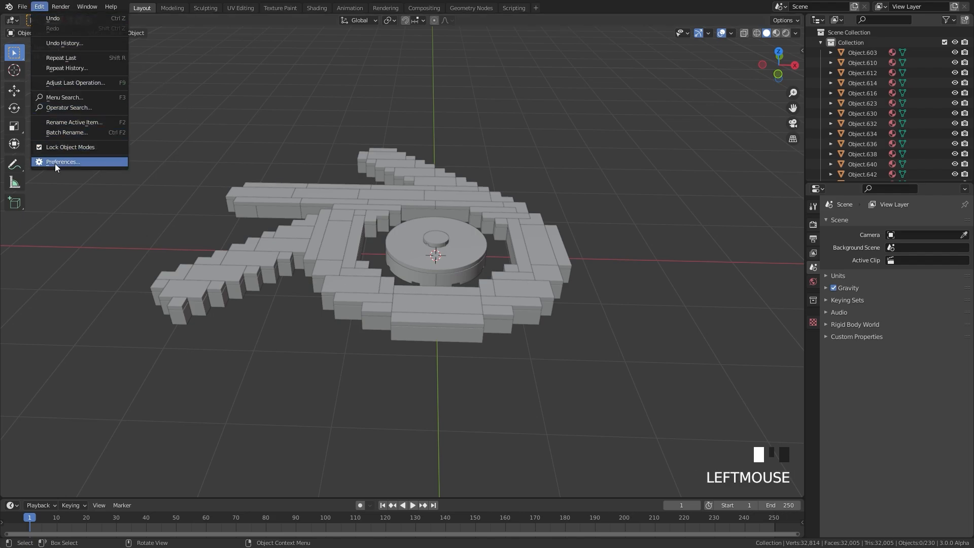
{"action": "left_click", "coordinate": [62, 161]}
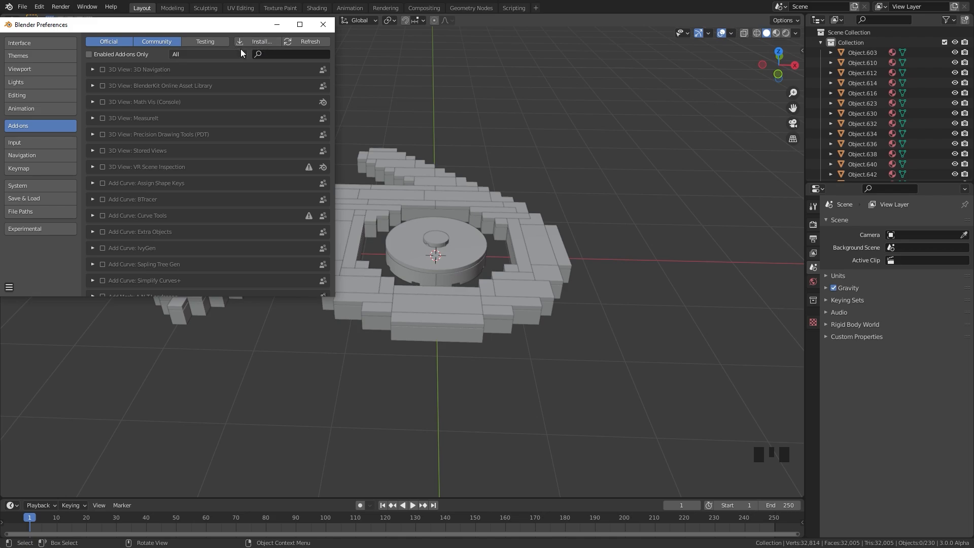
{"action": "type", "text": "cd"}
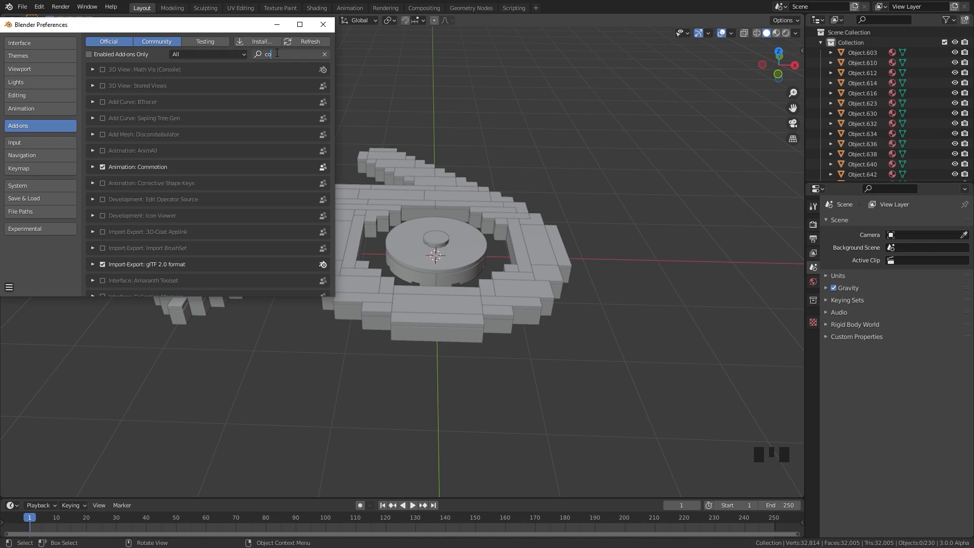
{"action": "type", "text": "commo"}
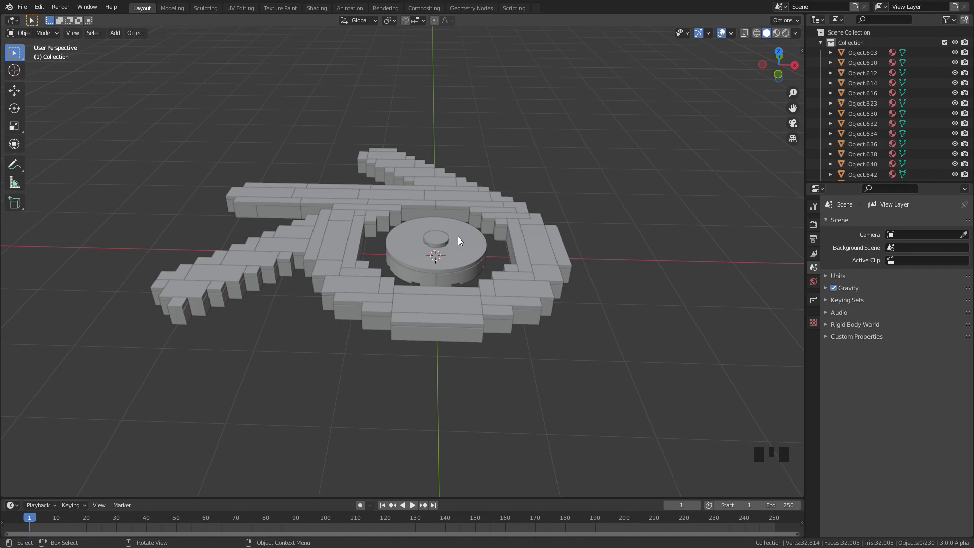
Step: Key all bricks' Location raised high at frame 1 and back on the floor at frame 10
{"action": "key", "text": "KP_1"}
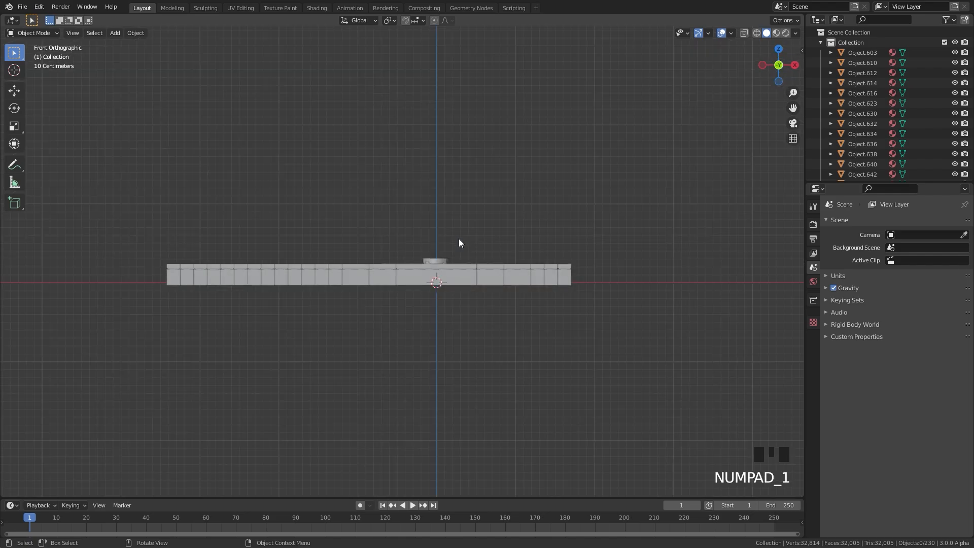
{"action": "key", "text": "g"}
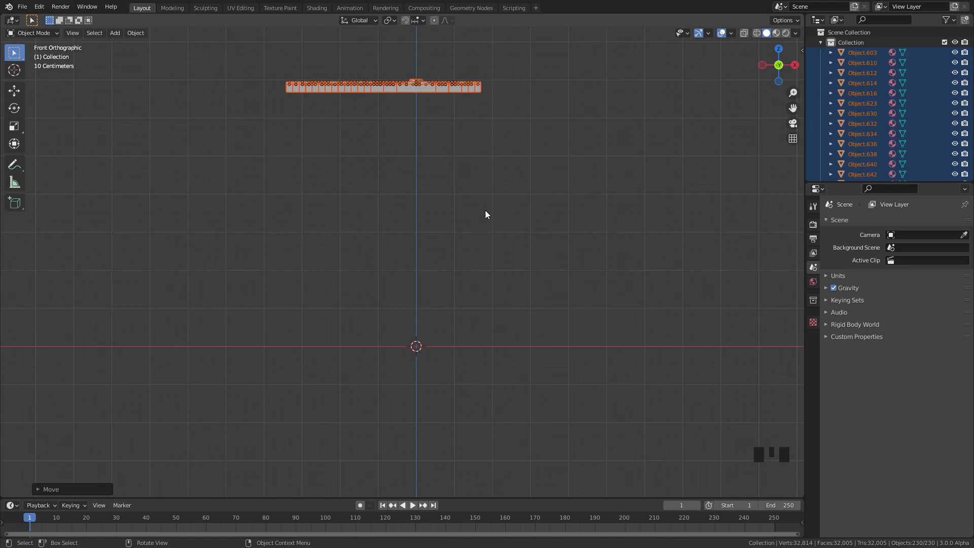
{"action": "key", "text": "i"}
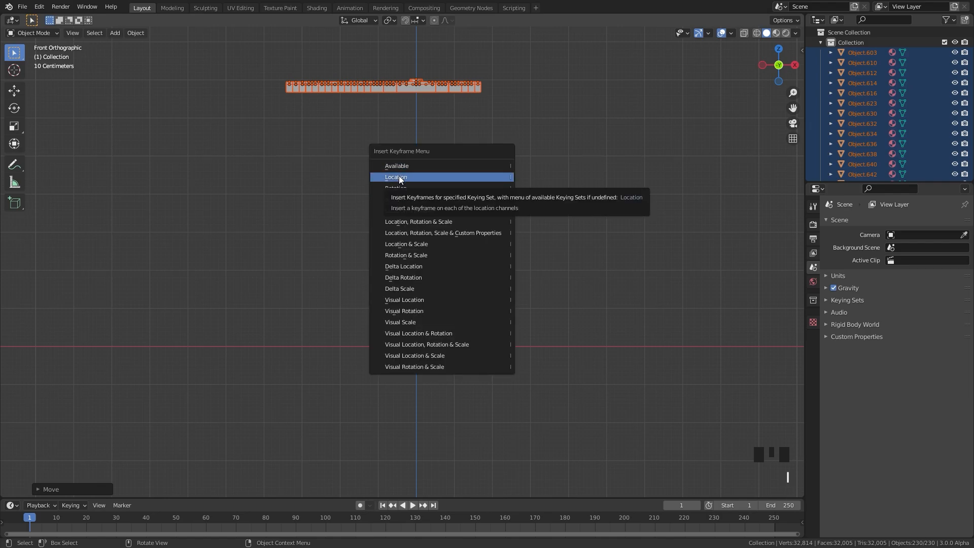
{"action": "left_click", "coordinate": [395, 177]}
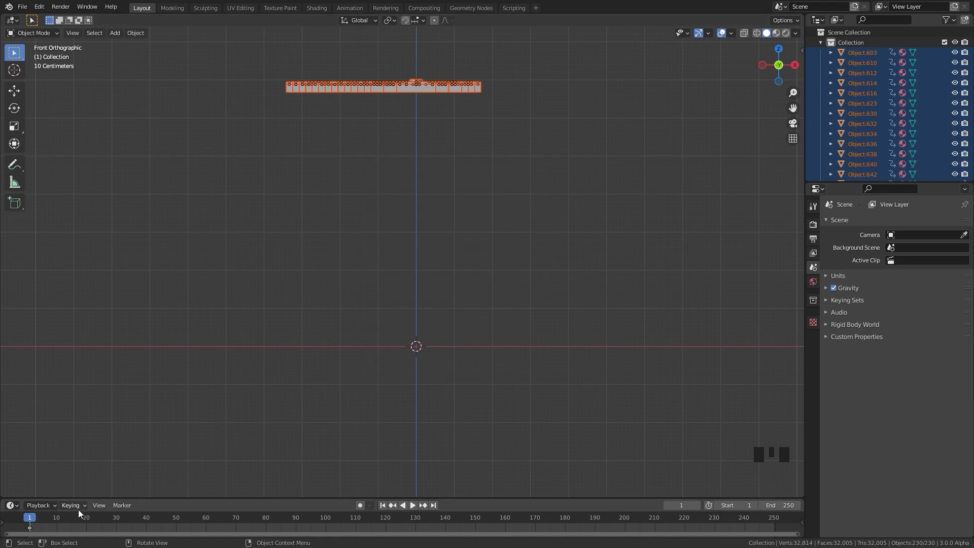
{"action": "left_click", "coordinate": [56, 516]}
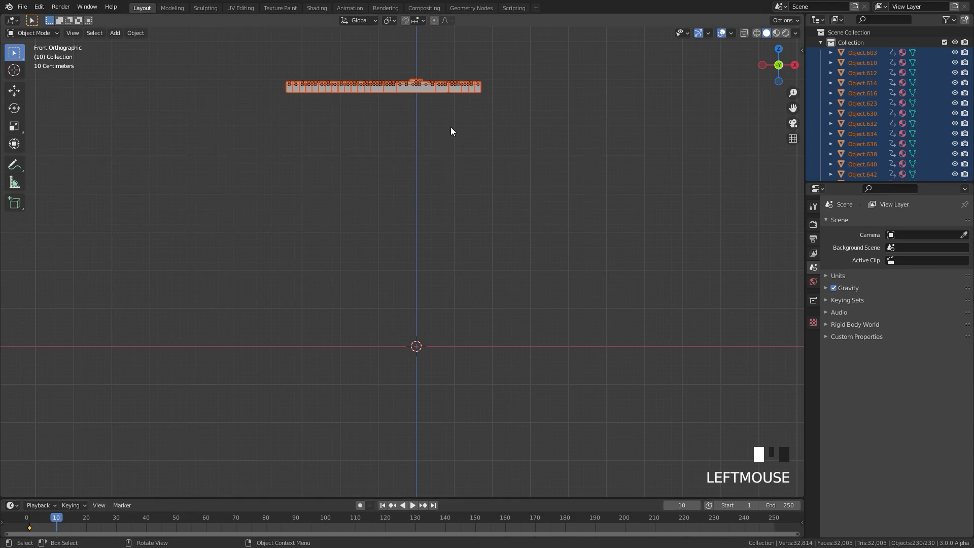
{"action": "key", "text": "g"}
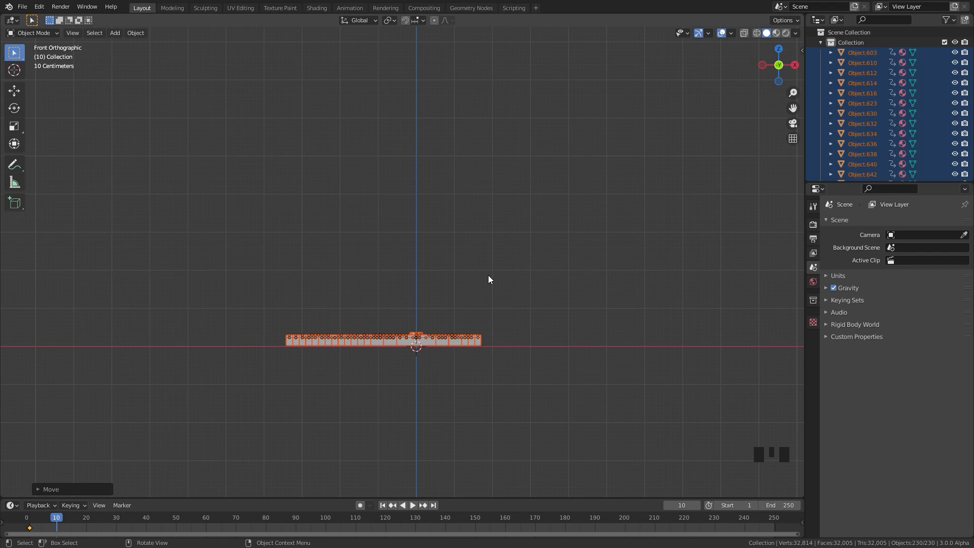
{"action": "key", "text": "i"}
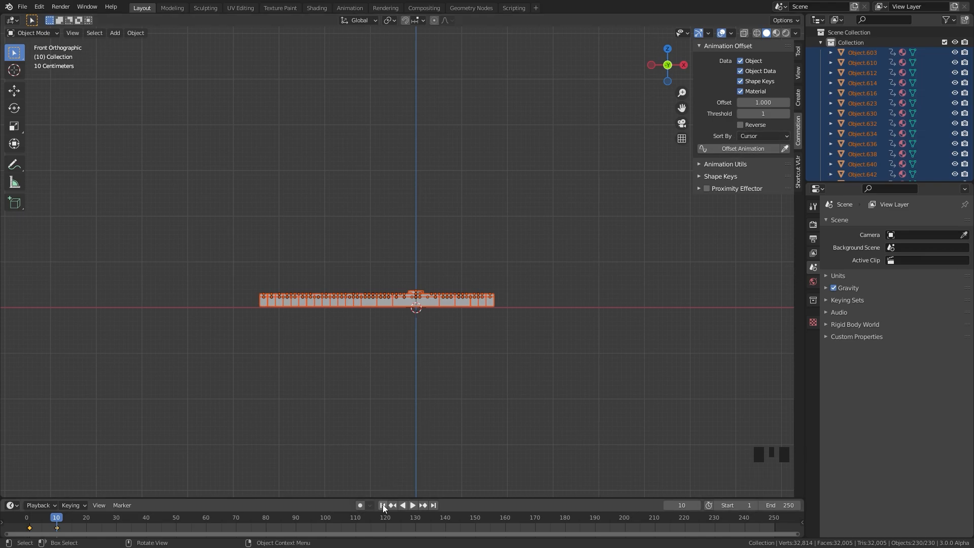
Step: Apply Commotion's Offset Animation from frame 1 and play back the staggered brick drop
{"action": "left_click", "coordinate": [382, 506]}
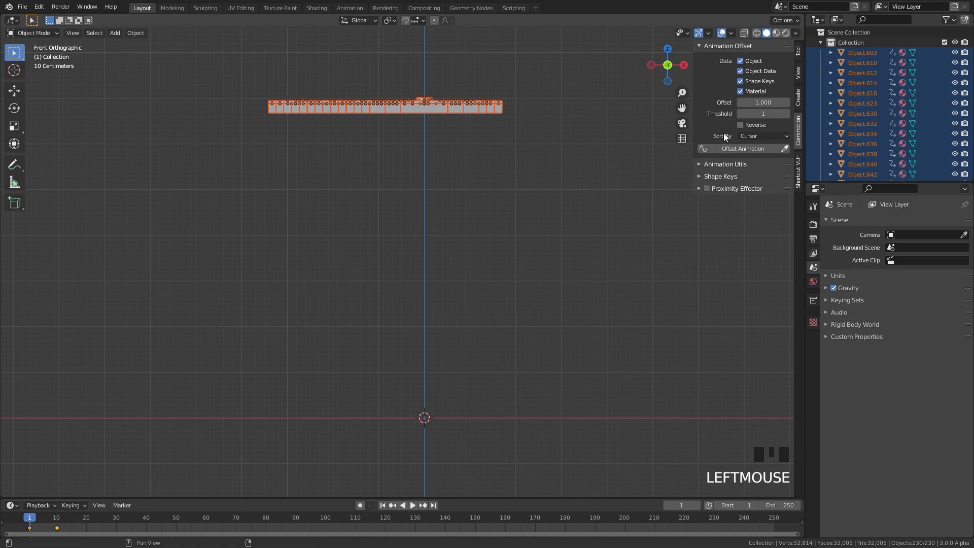
{"action": "left_click", "coordinate": [743, 148]}
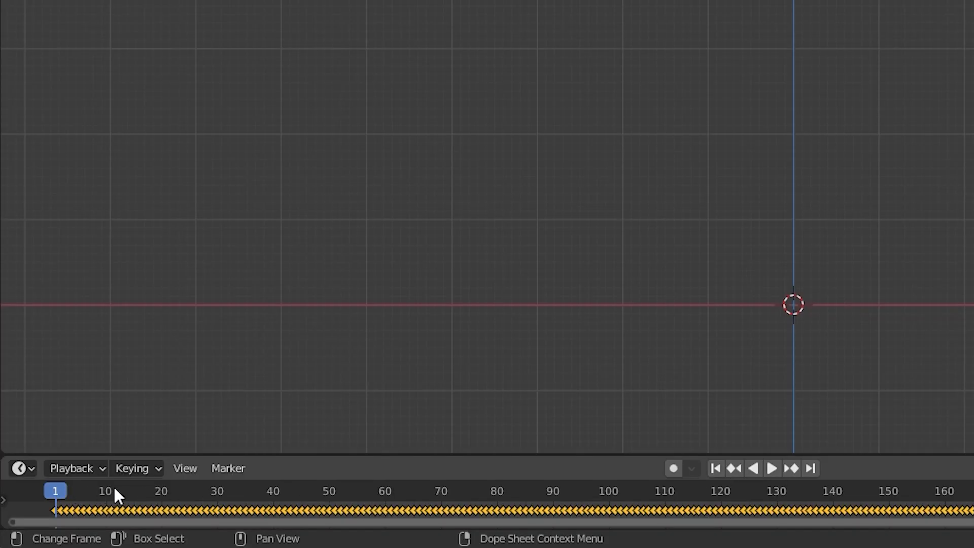
{"action": "mouse_move", "coordinate": [117, 494]}
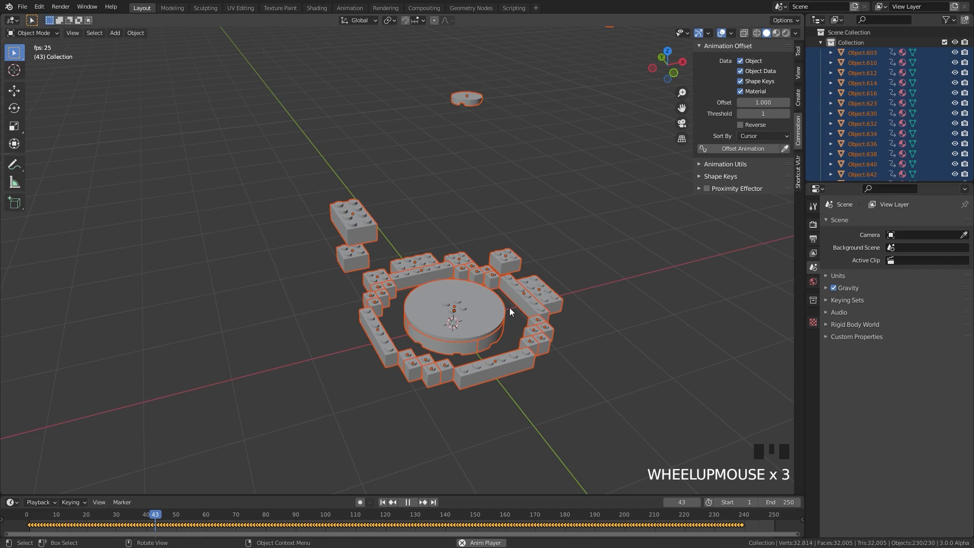
{"action": "left_click_drag", "start_coordinate": [509, 310], "coordinate": [559, 323]}
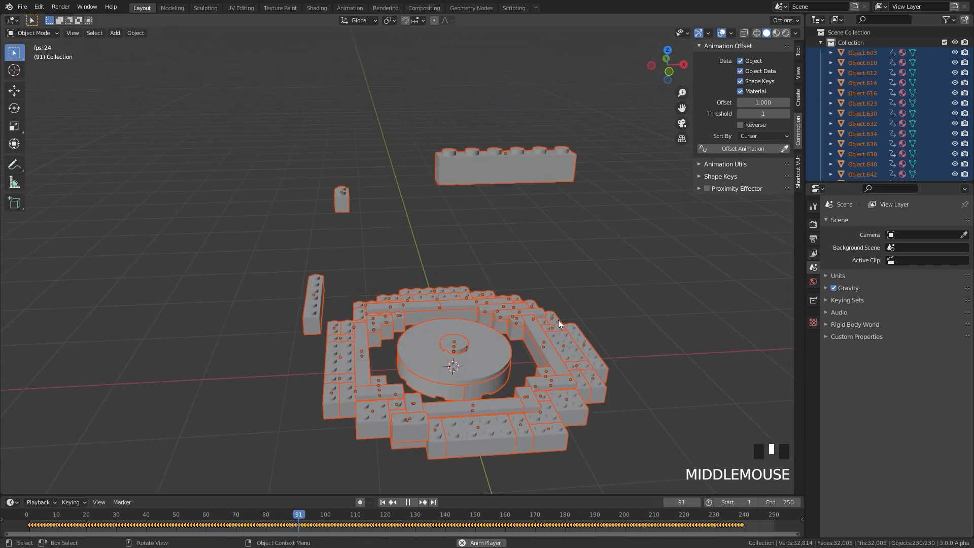
{"action": "key", "text": "space"}
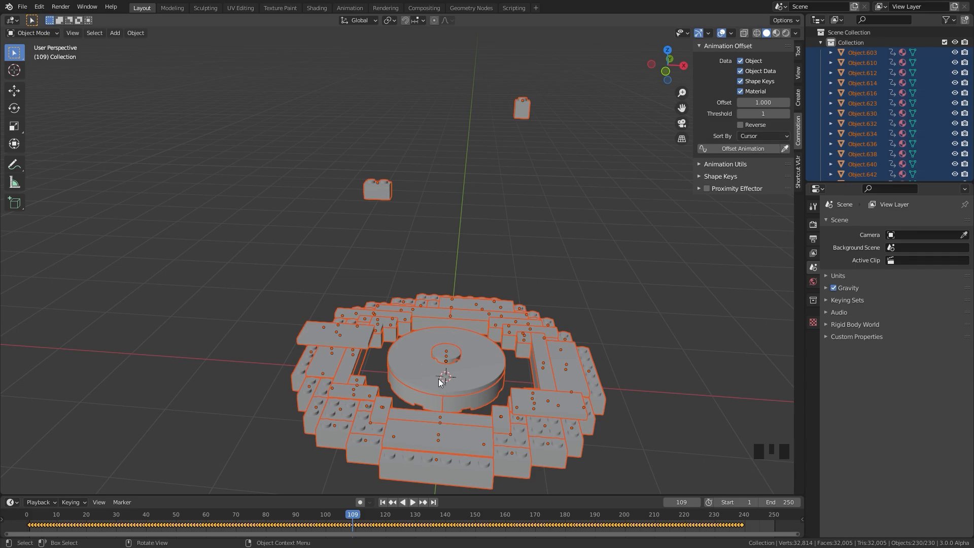
{"action": "mouse_move", "coordinate": [428, 346]}
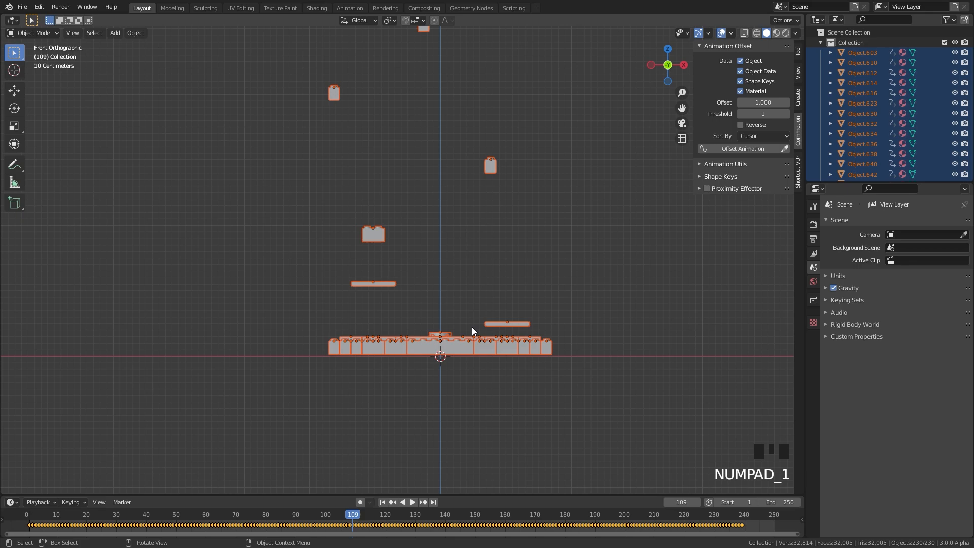
Step: Set Commotion's Sort By to Random and re-apply Offset Animation for a shuffled drop order
{"action": "left_click", "coordinate": [762, 135]}
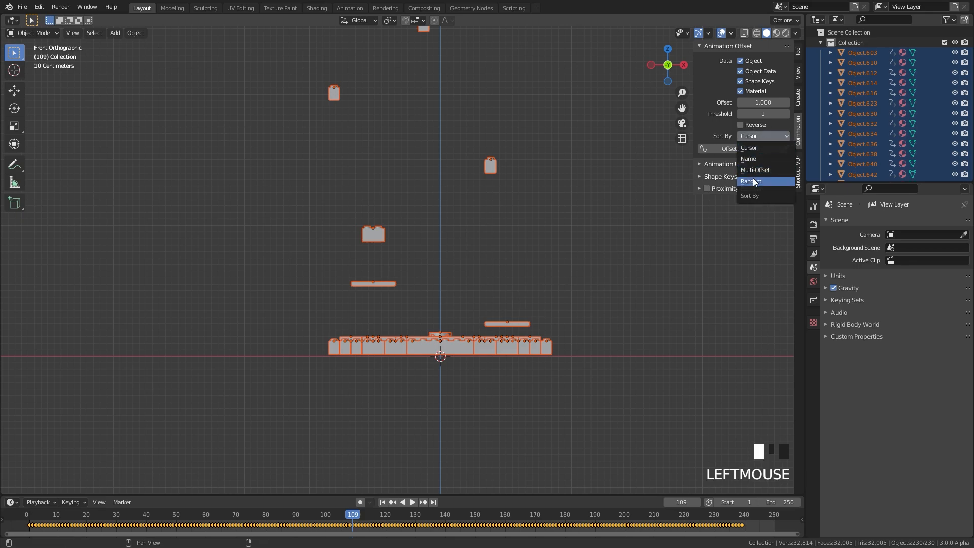
{"action": "left_click", "coordinate": [751, 180]}
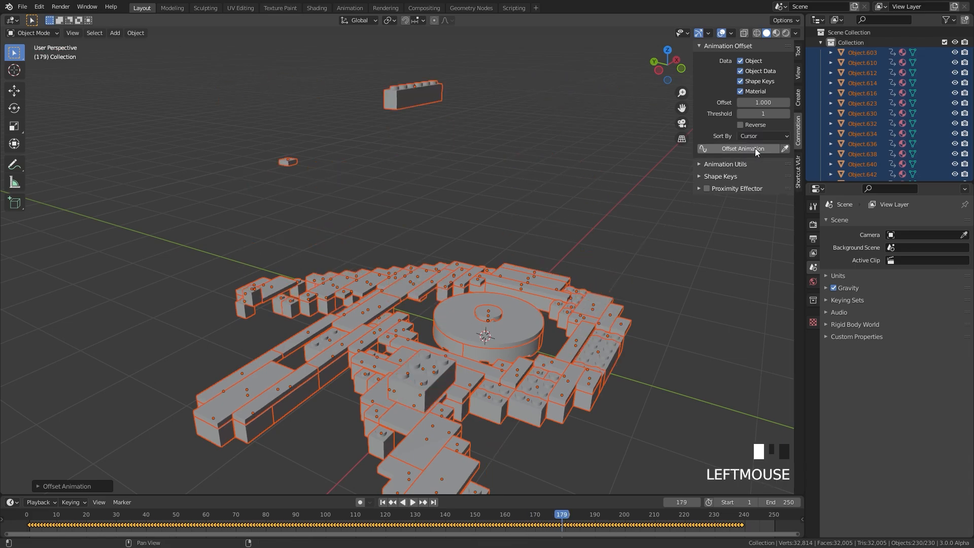
{"action": "left_click", "coordinate": [763, 135]}
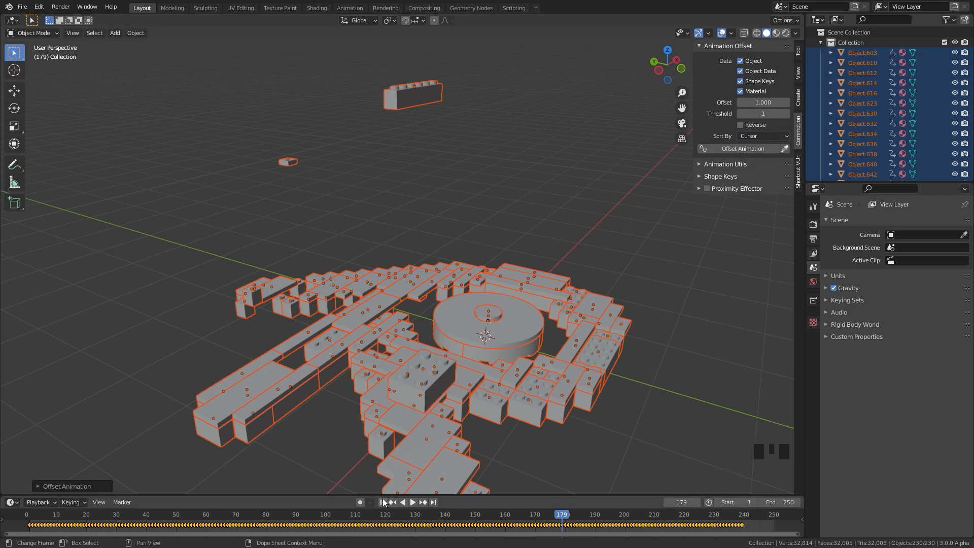
{"action": "scroll", "scroll_direction": "up", "scroll_amount": 3}
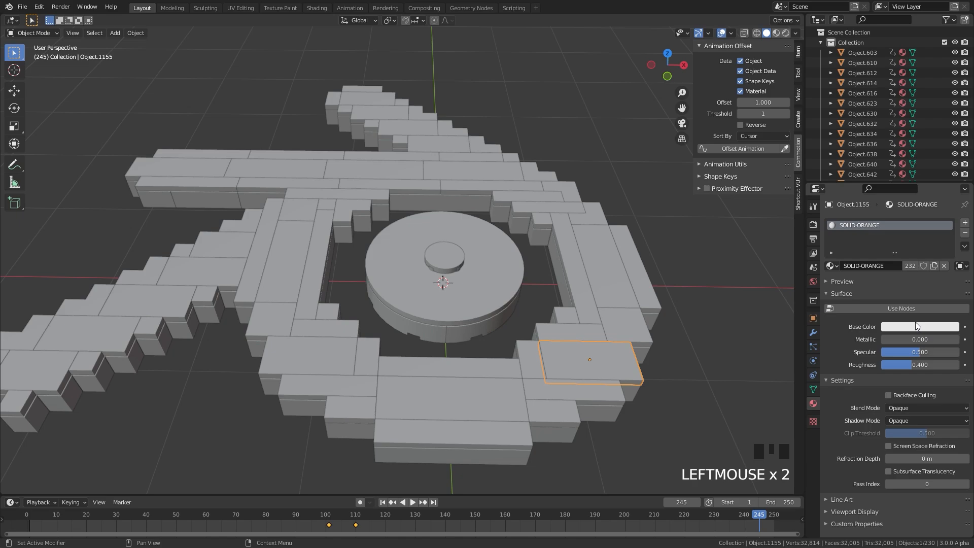
Step: Assign the SOLID-ORANGE material to one brick and check its base colour
{"action": "left_click", "coordinate": [831, 264]}
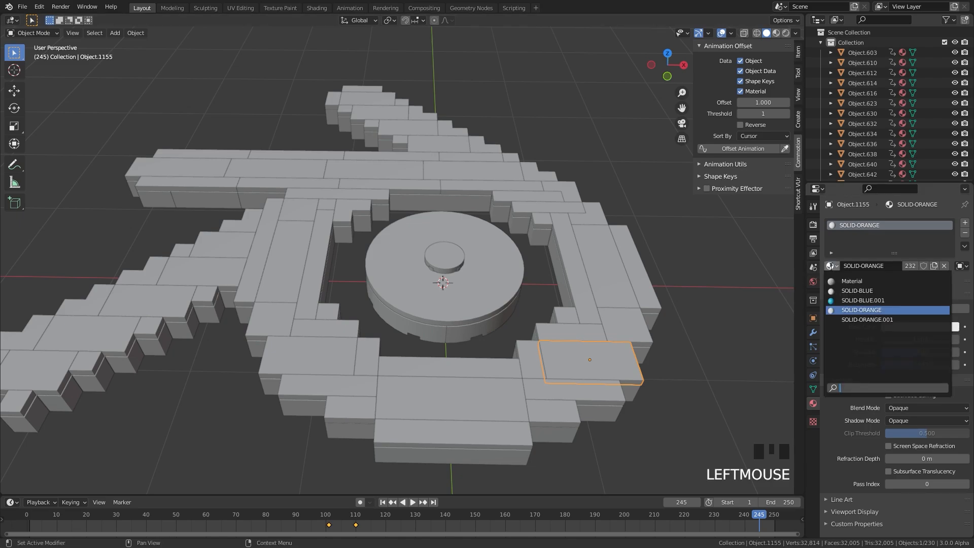
{"action": "left_click", "coordinate": [867, 319]}
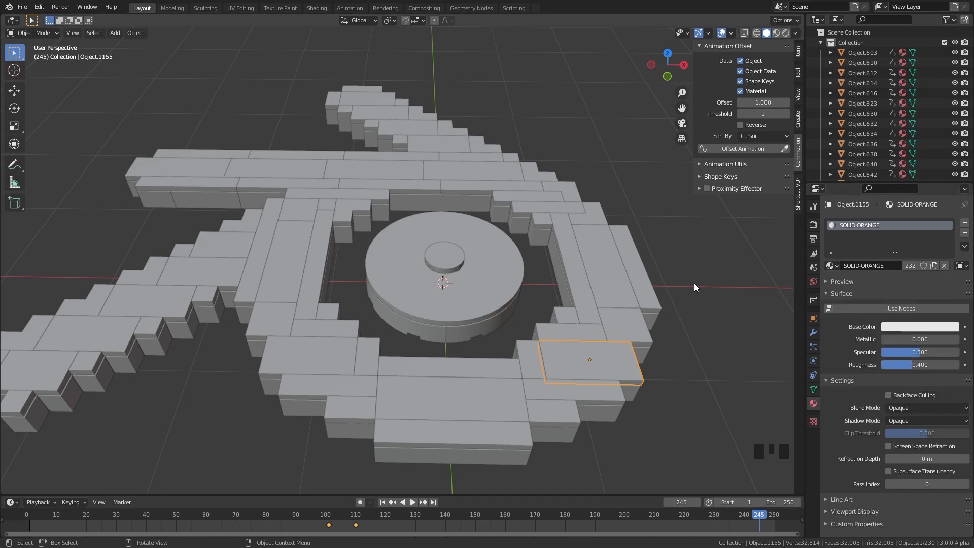
{"action": "left_click_drag", "start_coordinate": [694, 287], "coordinate": [474, 239]}
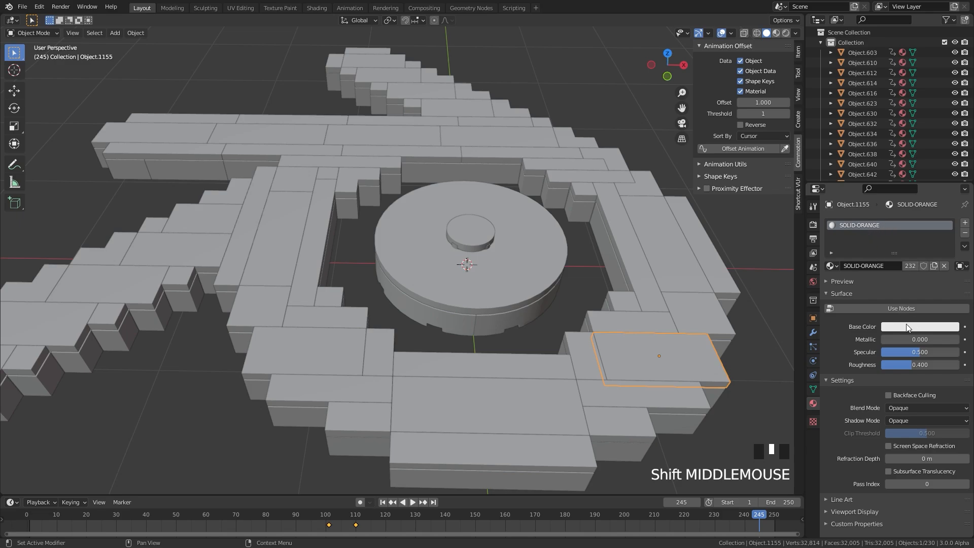
{"action": "left_click", "coordinate": [831, 264]}
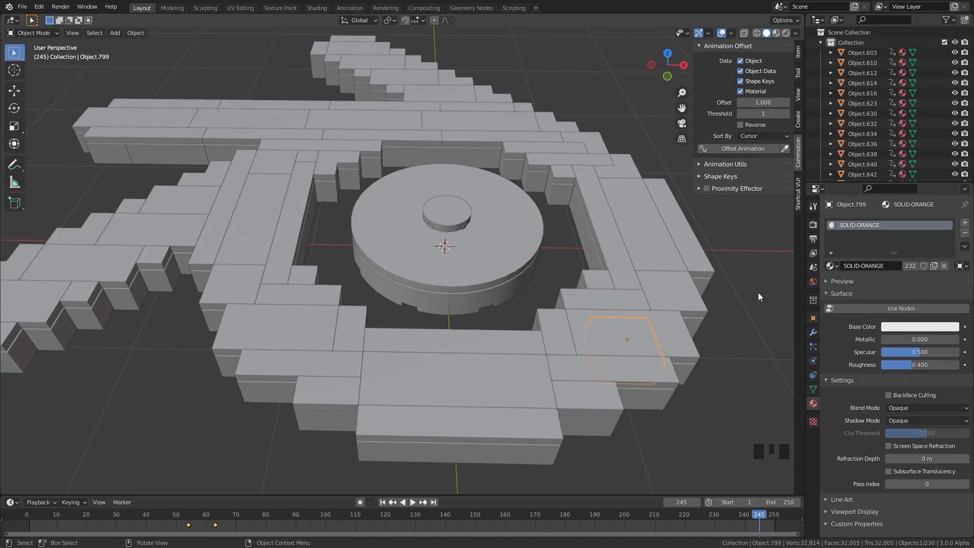
{"action": "mouse_move", "coordinate": [624, 342]}
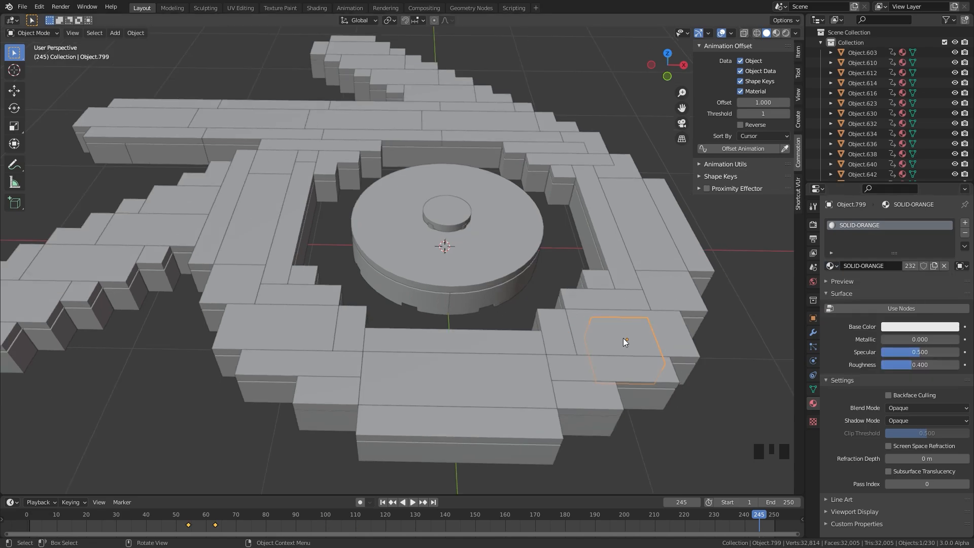
Step: Select all same-material bricks, assign SOLID-ORANGE.001 and link it across them, then pick the centre disc
{"action": "key", "text": "shift+l"}
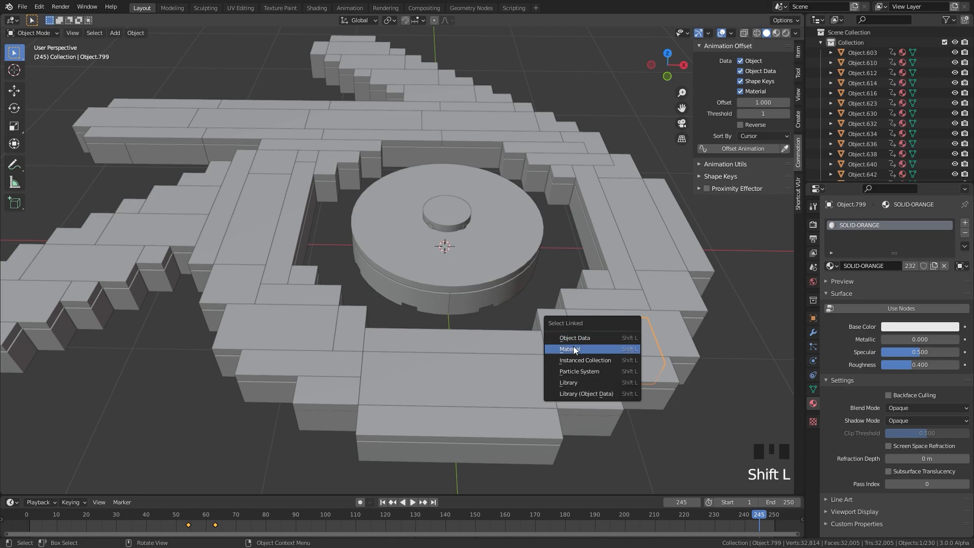
{"action": "left_click", "coordinate": [567, 348]}
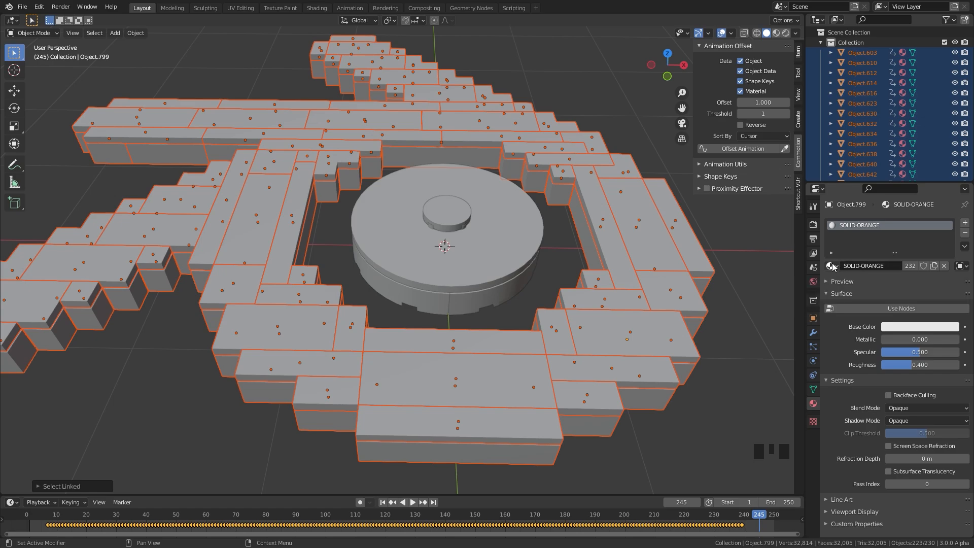
{"action": "left_click", "coordinate": [832, 265]}
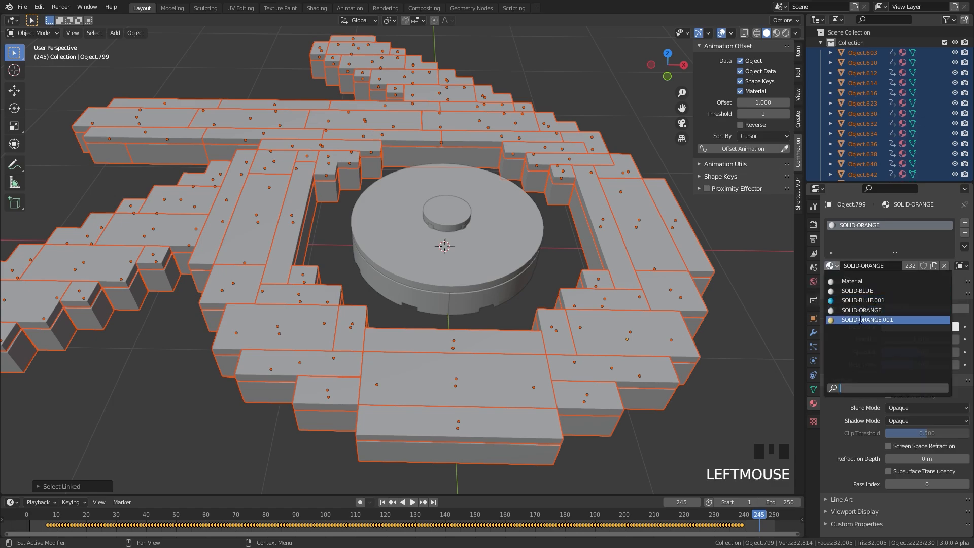
{"action": "left_click", "coordinate": [867, 319]}
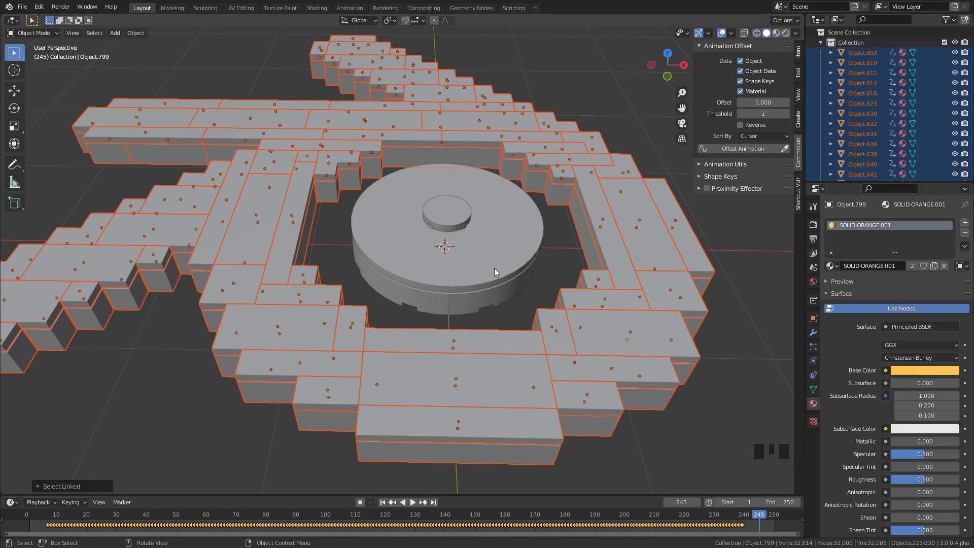
{"action": "key", "text": "ctrl+l"}
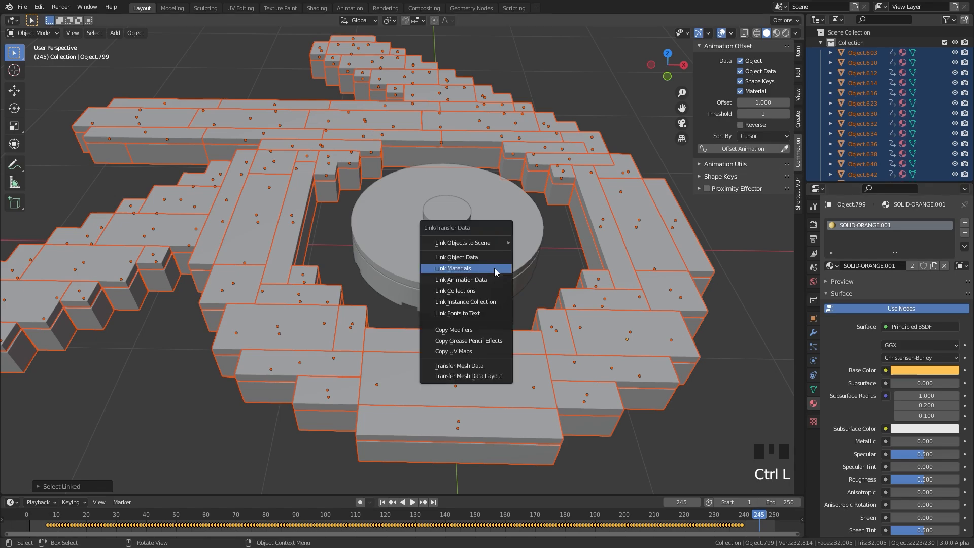
{"action": "left_click", "coordinate": [452, 267]}
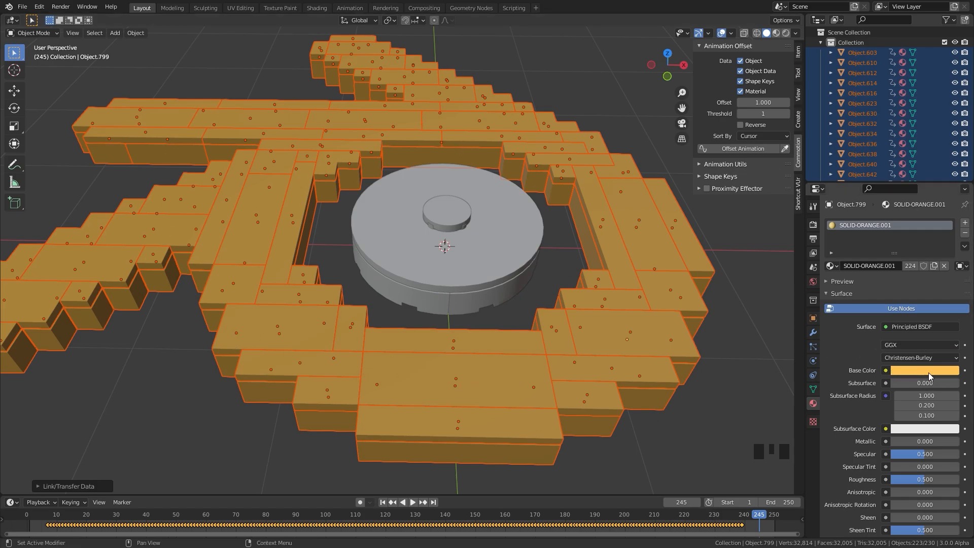
{"action": "left_click", "coordinate": [466, 246]}
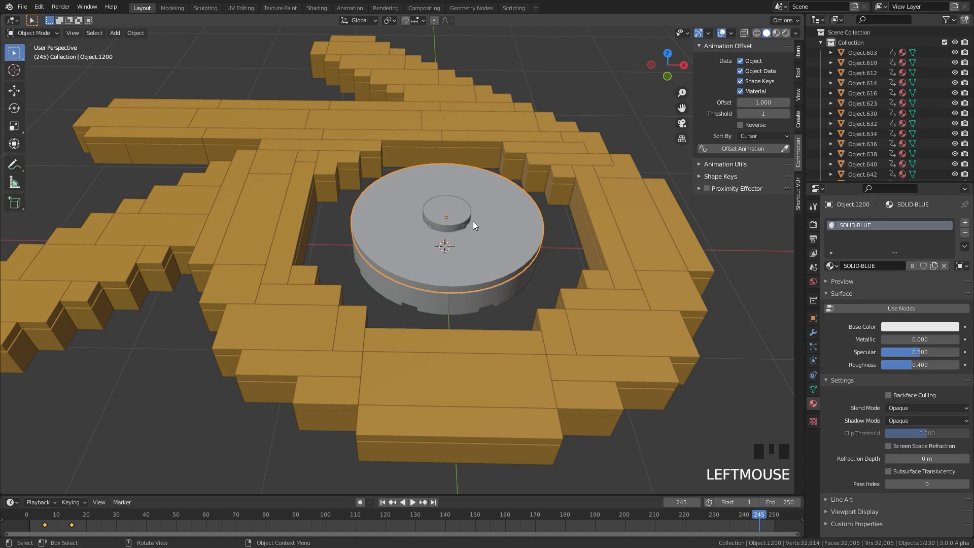
Step: Select all pieces sharing the disc's material and link SOLID-BLUE.001 to them
{"action": "key", "text": "shift+l"}
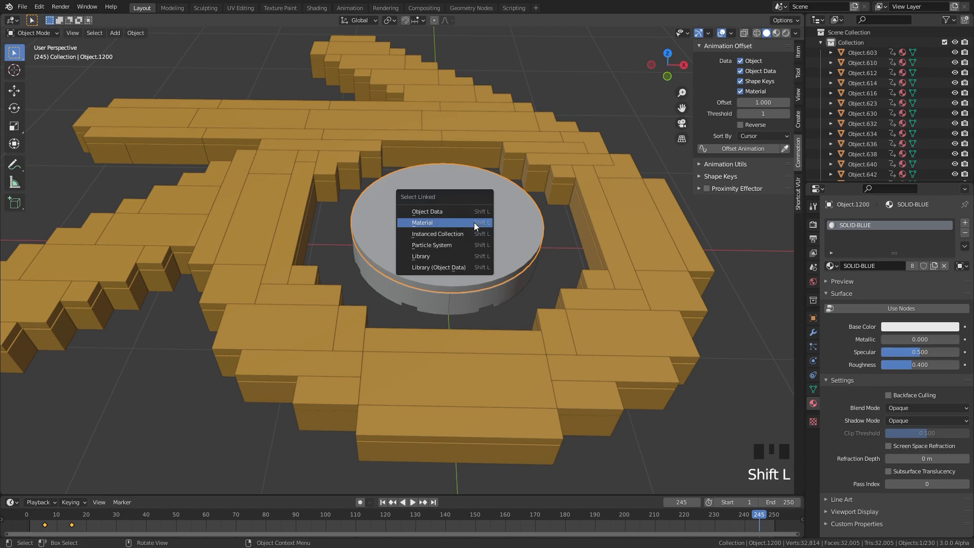
{"action": "left_click", "coordinate": [423, 222]}
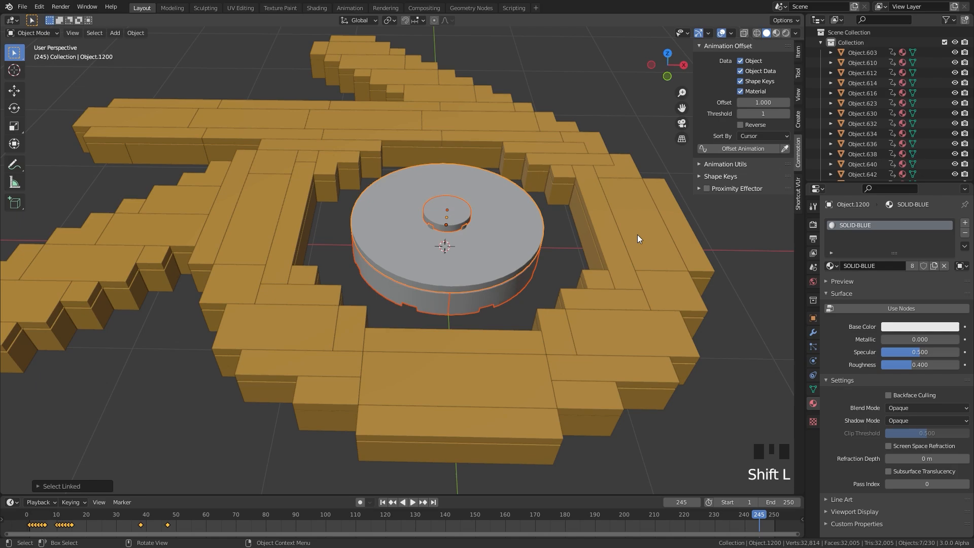
{"action": "left_click", "coordinate": [900, 309]}
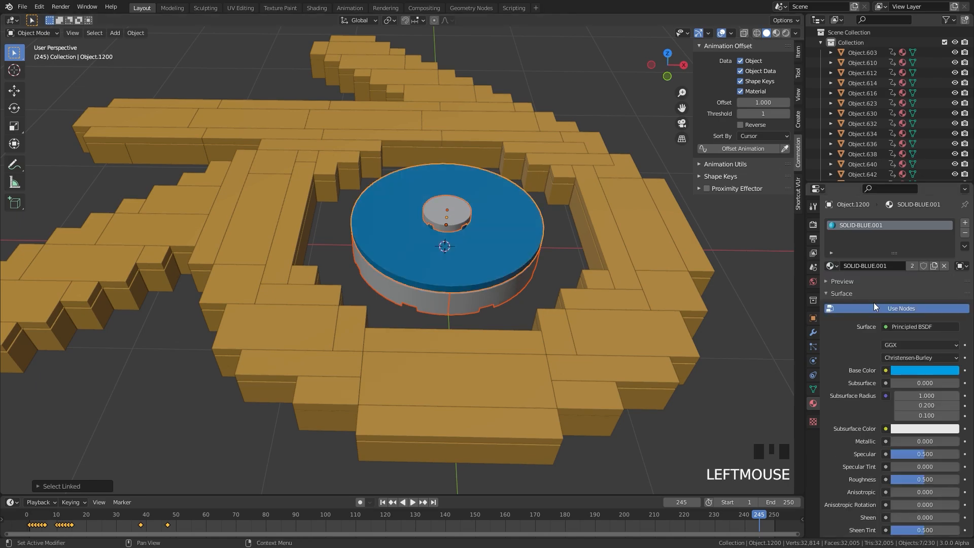
{"action": "key", "text": "ctrl+l"}
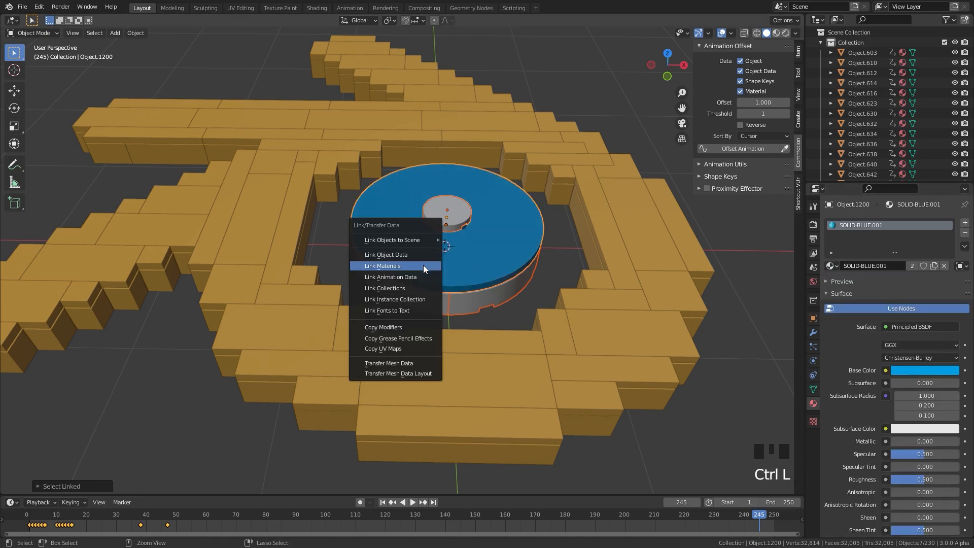
Step: Orbit the view around the orange-and-blue logo to inspect the result
{"action": "scroll", "scroll_direction": "down", "scroll_amount": 3}
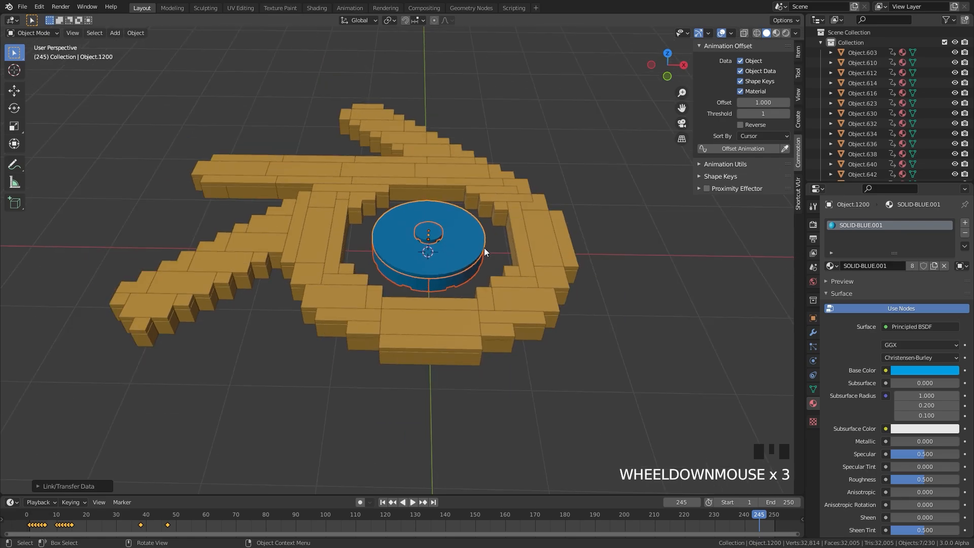
{"action": "left_click_drag", "start_coordinate": [485, 252], "coordinate": [507, 267]}
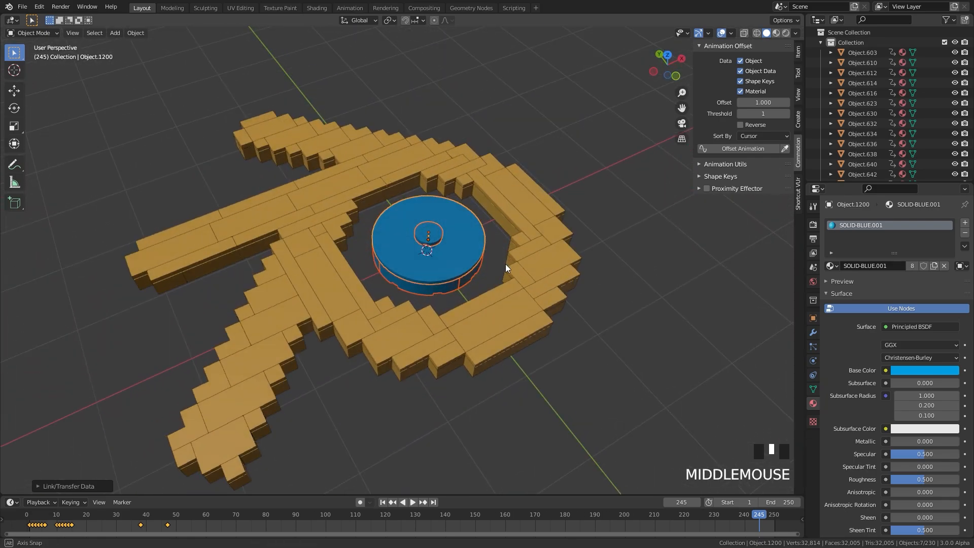
{"action": "left_click_drag", "start_coordinate": [506, 268], "coordinate": [469, 248]}
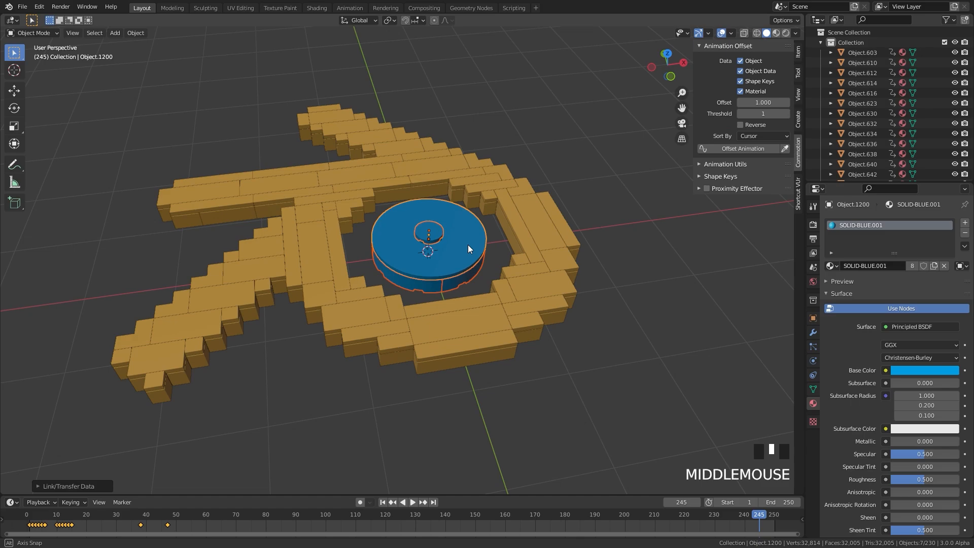
{"action": "left_click_drag", "start_coordinate": [472, 254], "coordinate": [469, 249]}
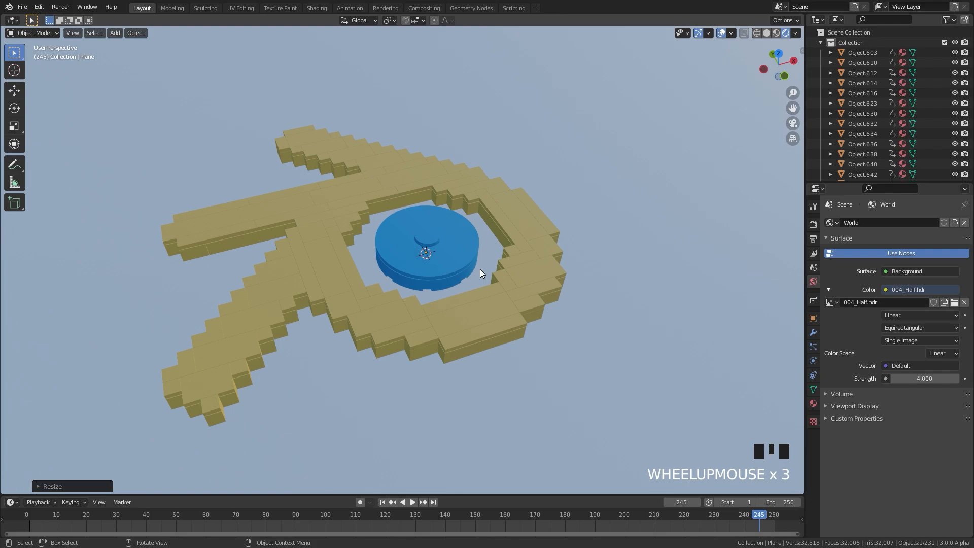
Step: Align the camera to the current view and move it to reframe the logo
{"action": "scroll", "scroll_direction": "down", "scroll_amount": 3}
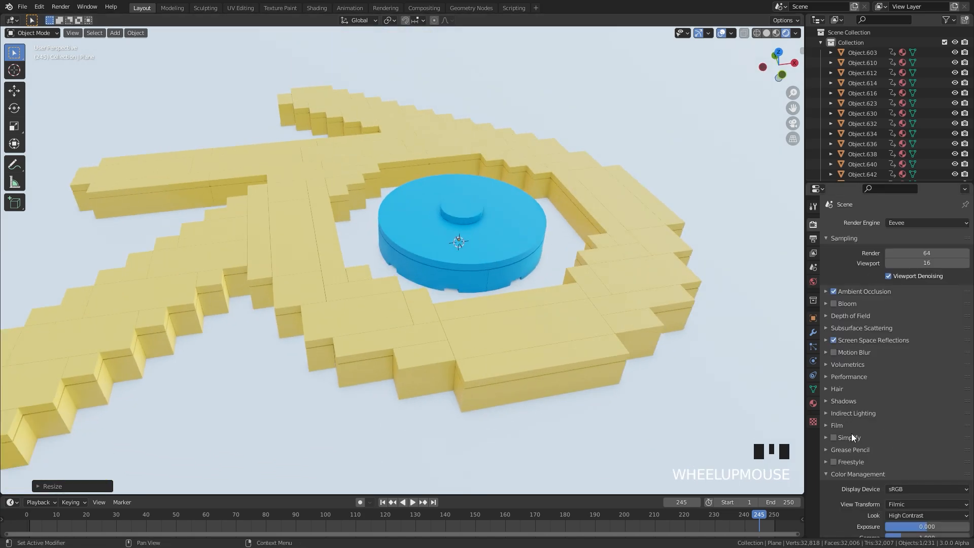
{"action": "scroll", "scroll_direction": "down", "scroll_amount": 3}
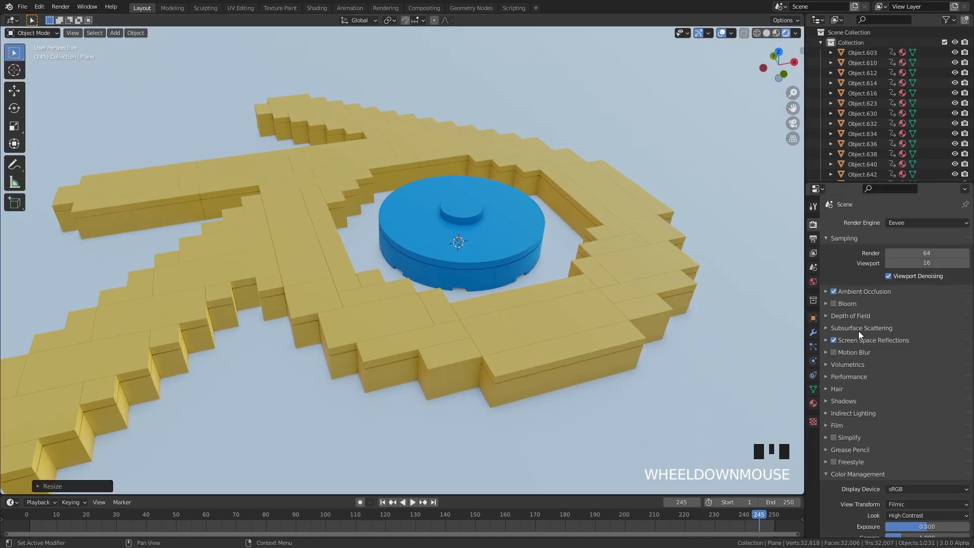
{"action": "key", "text": "shift+a"}
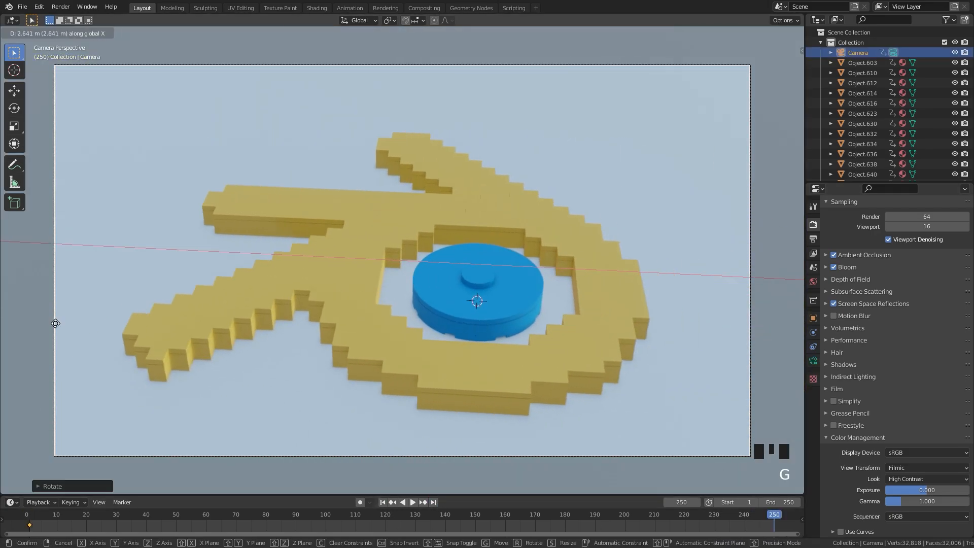
{"action": "key", "text": "space"}
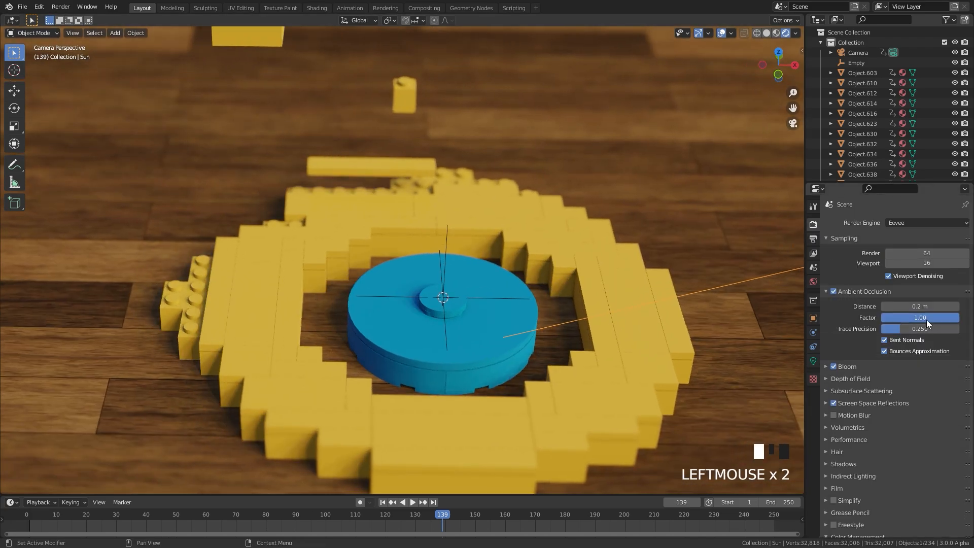
Step: Frame the whole camera view and save the project as Tutorial Result.blend
{"action": "left_click_drag", "start_coordinate": [445, 297], "coordinate": [469, 292]}
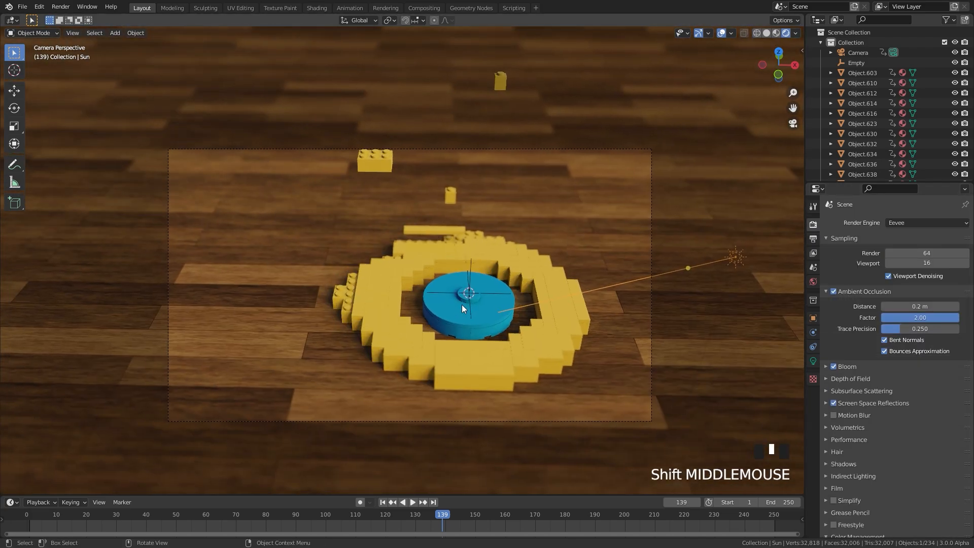
{"action": "key", "text": "ctrl+s"}
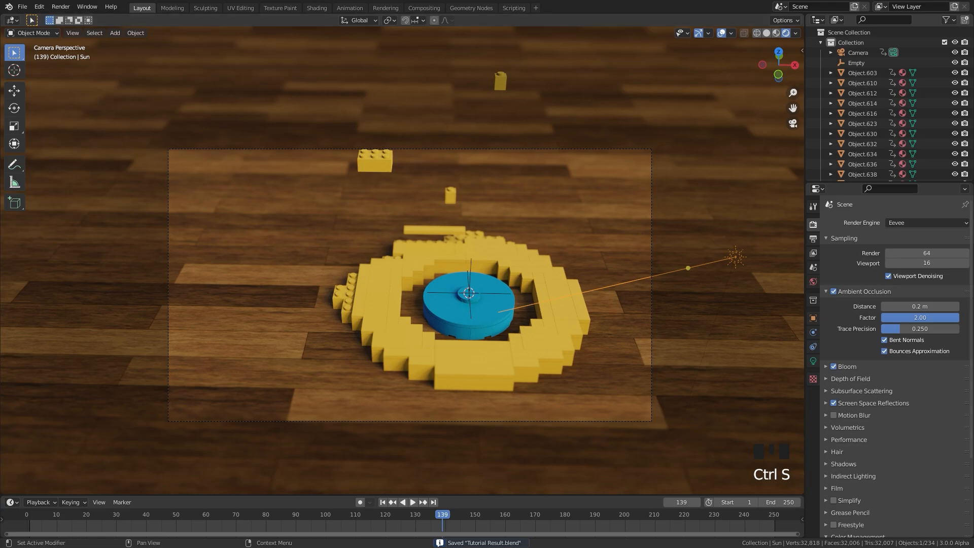